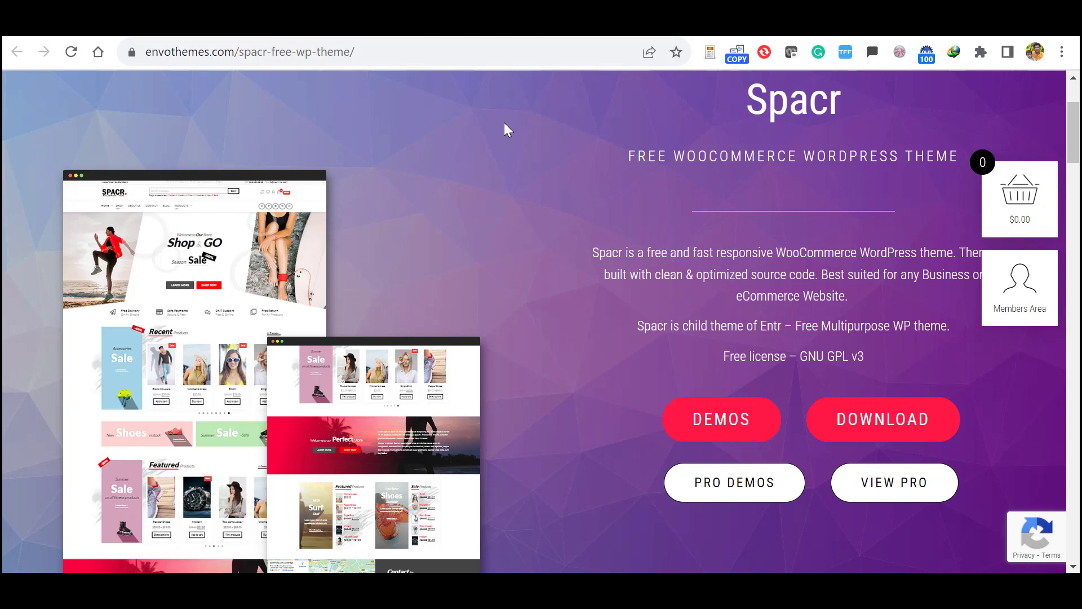
Step: Reach the Add Themes screen from Appearance > Themes
scroll("down", 3)
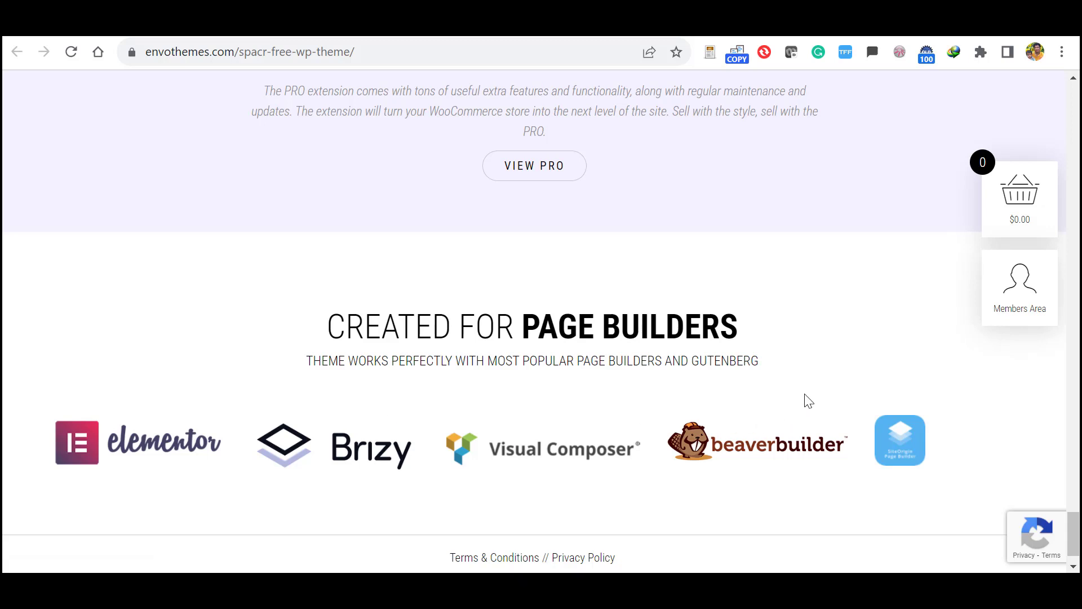
mouse_move(900, 393)
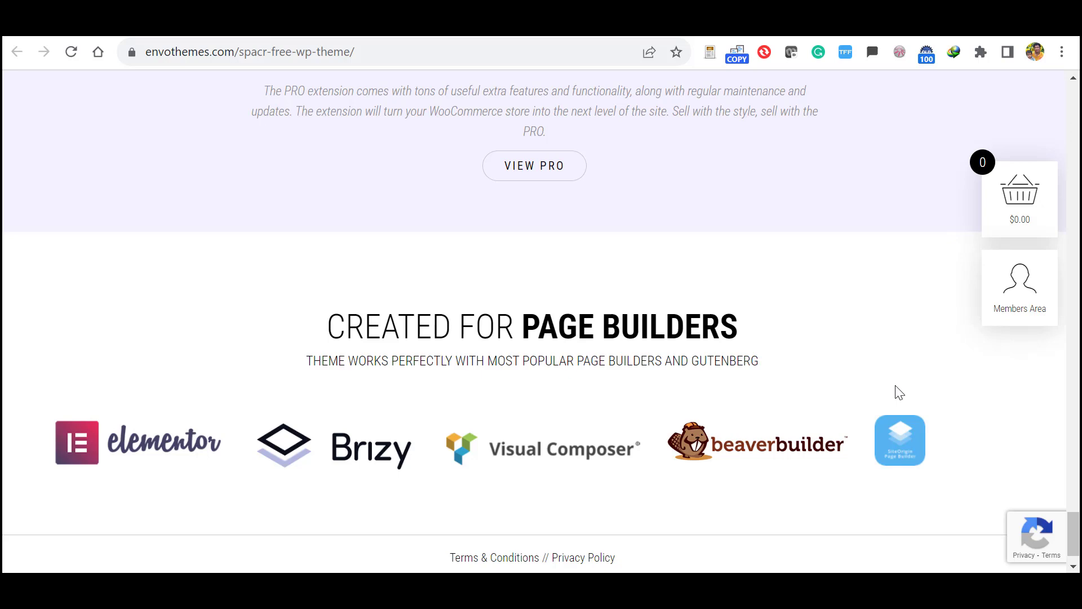
scroll("down", 3)
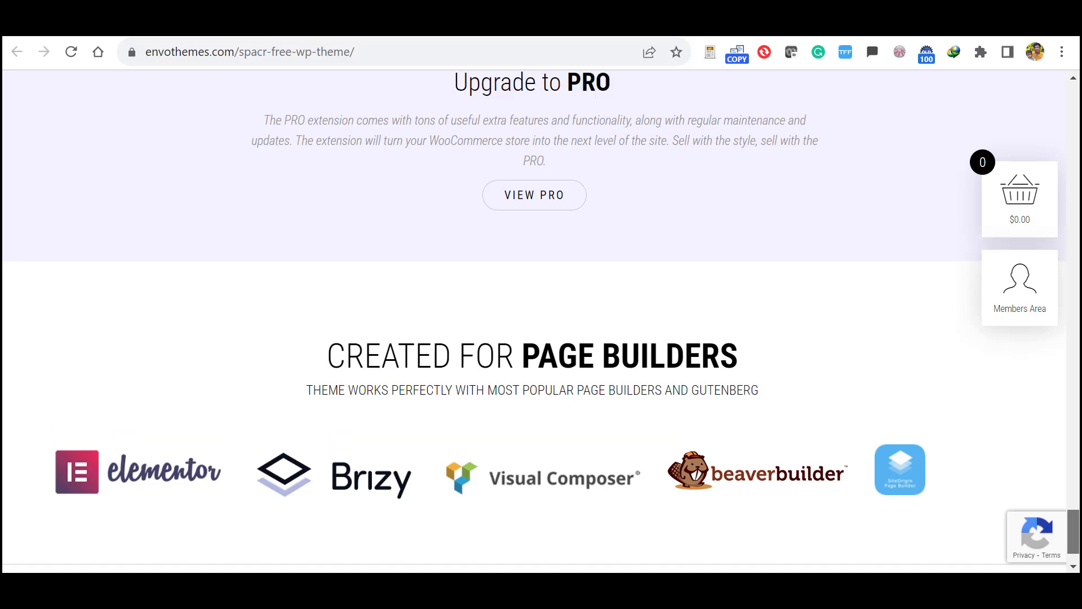
scroll("down", 3)
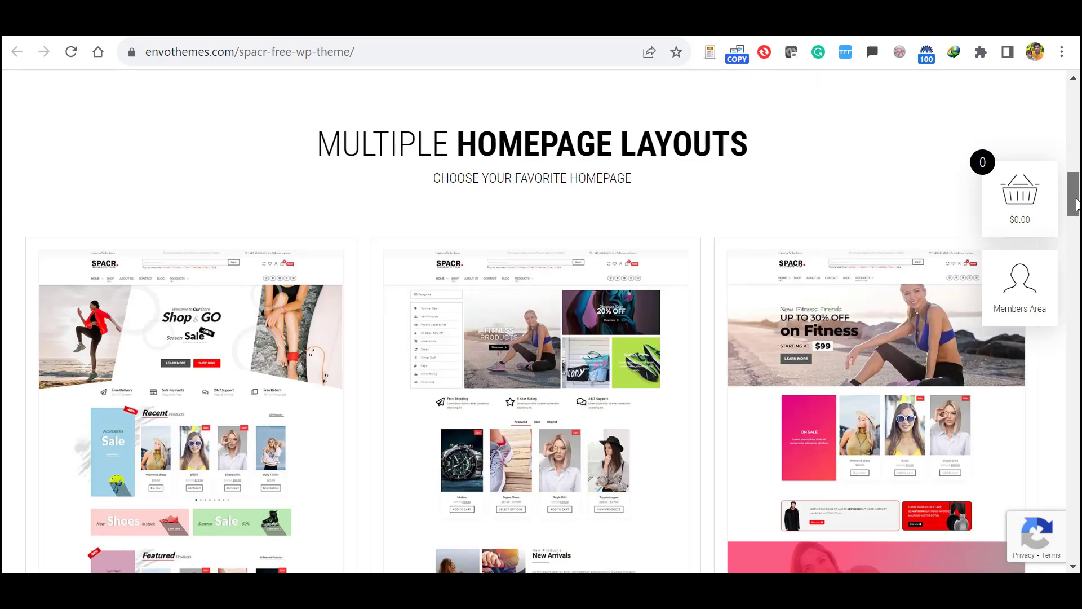
scroll("down", 3)
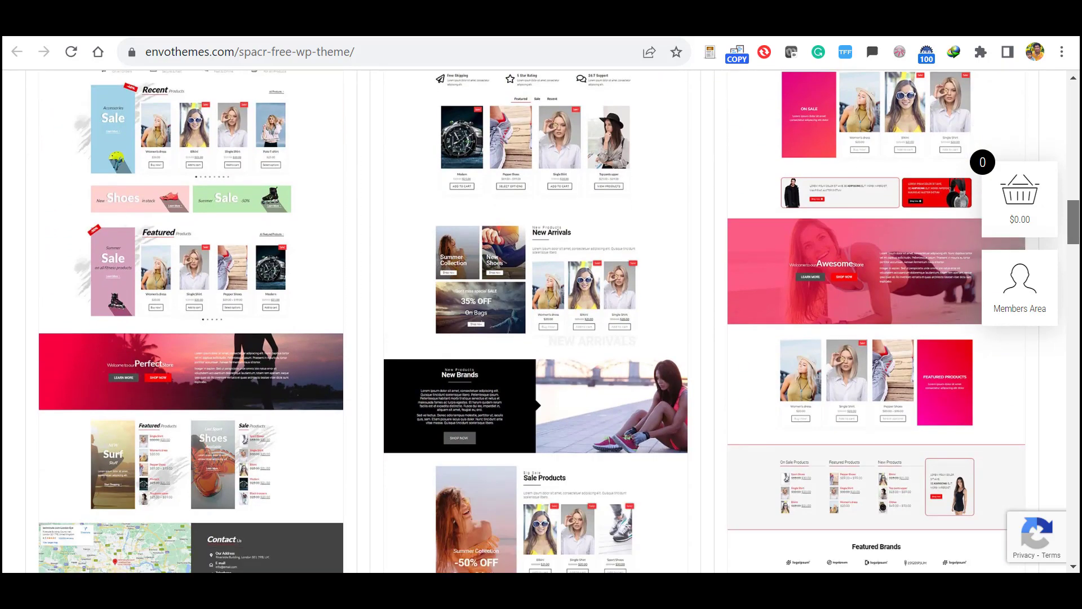
scroll("down", 3)
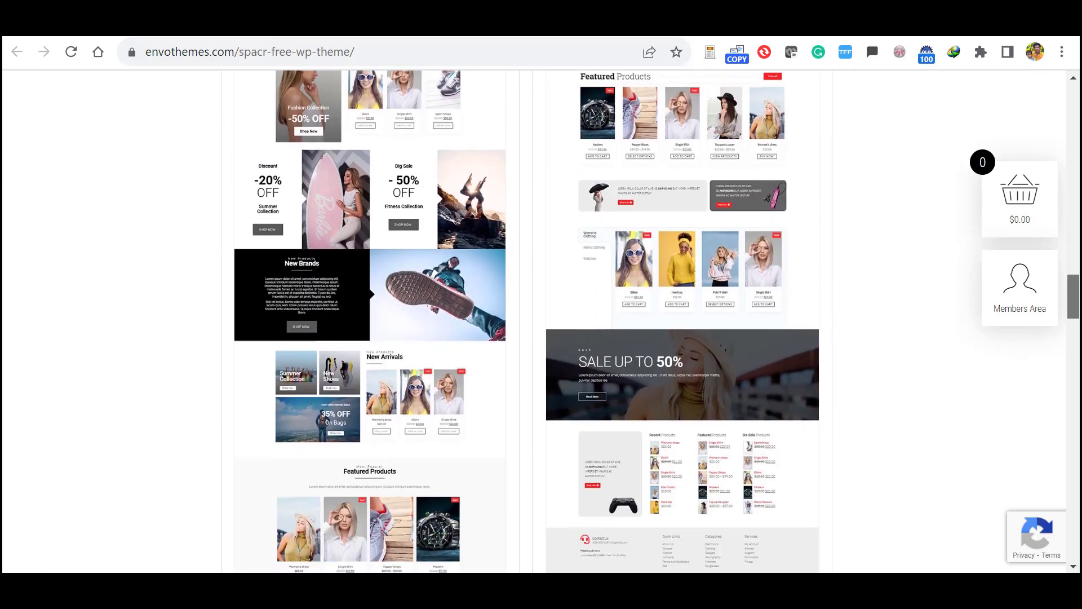
scroll("down", 3)
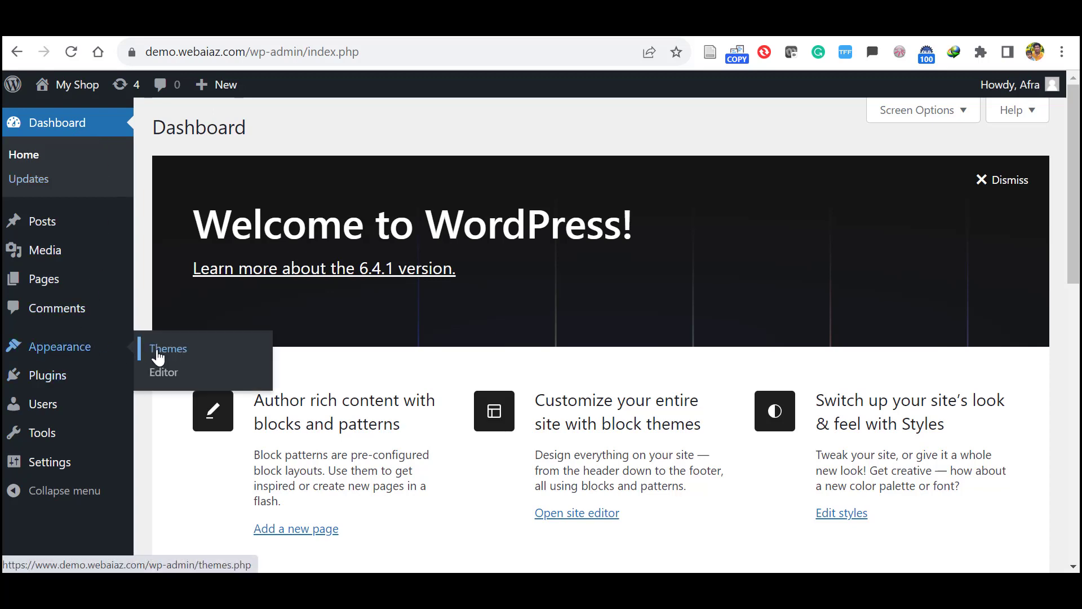
left_click(166, 349)
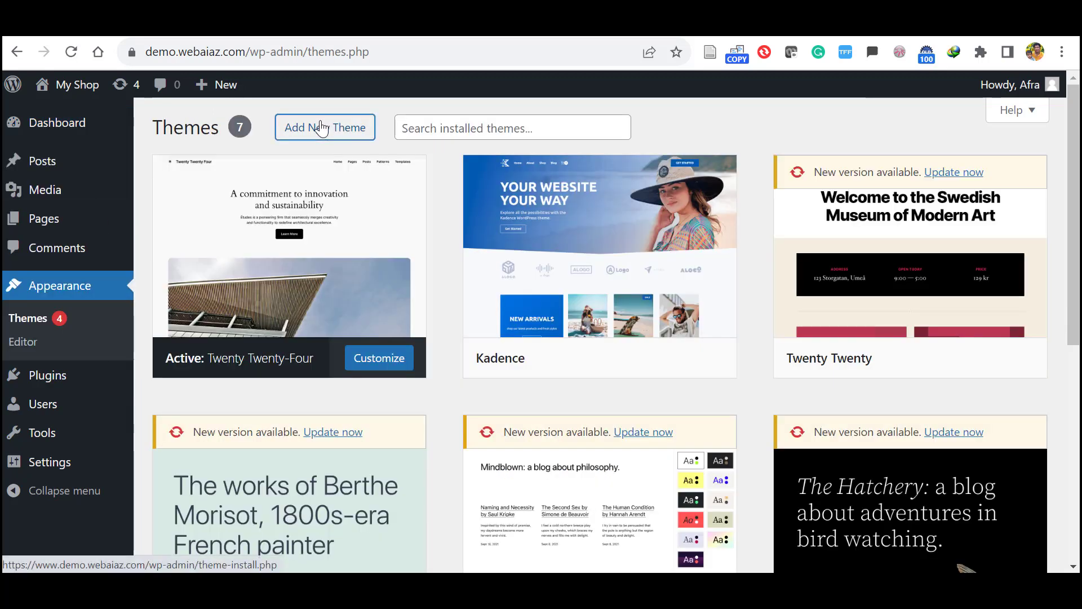
left_click(325, 127)
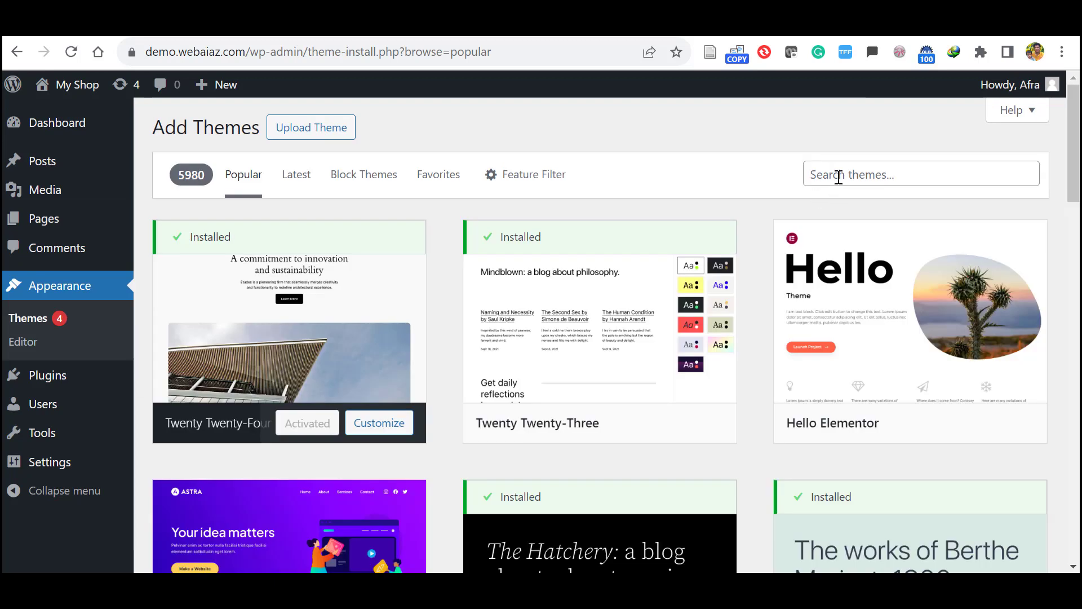
Step: Search for 'spacr', then install and activate the Spacr theme
type("s")
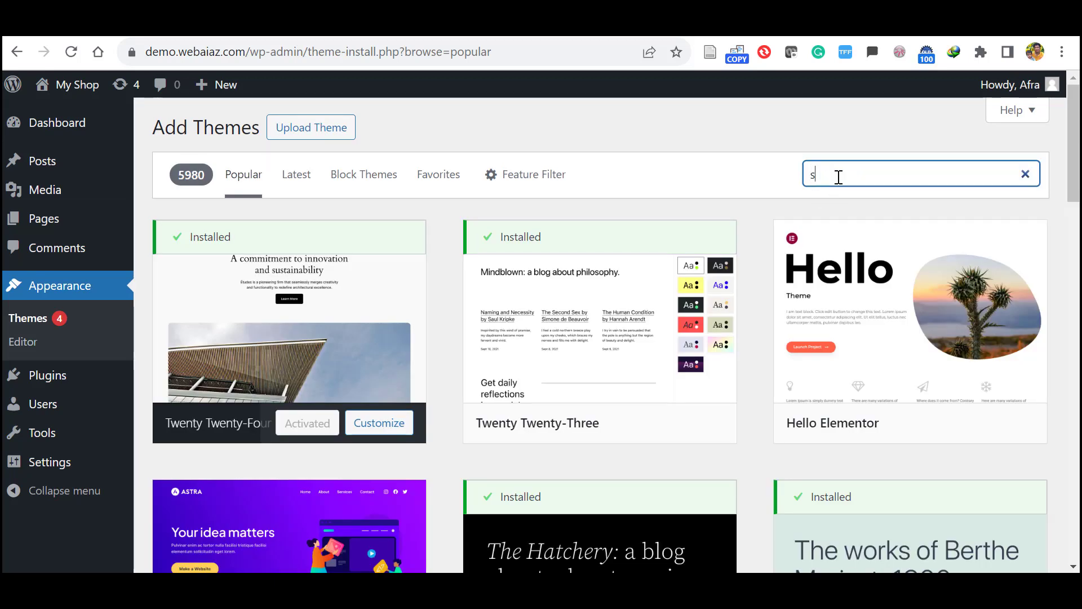
type("pacr")
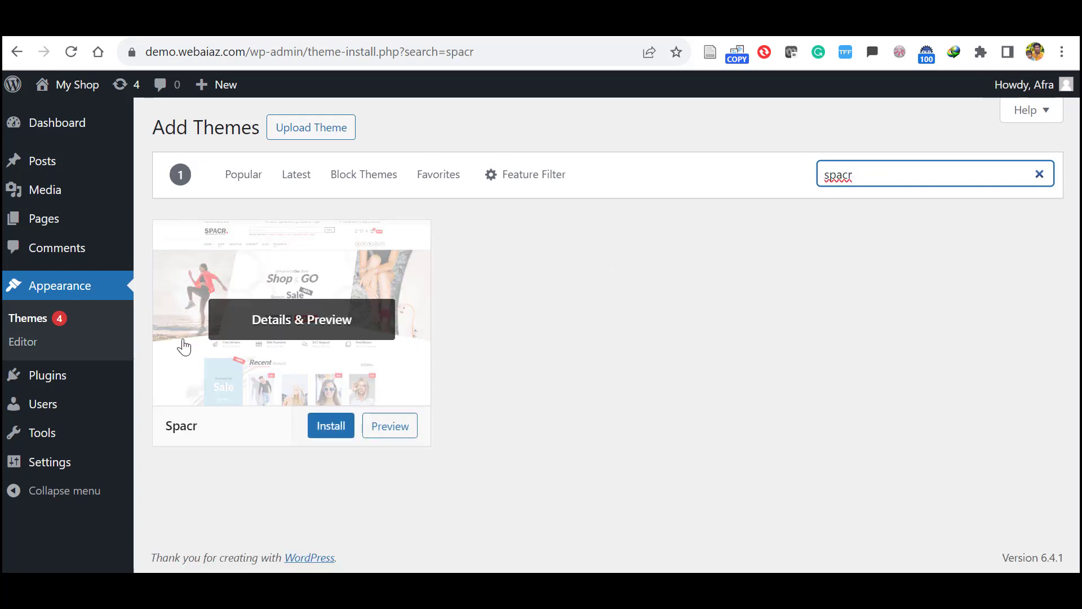
mouse_move(330, 426)
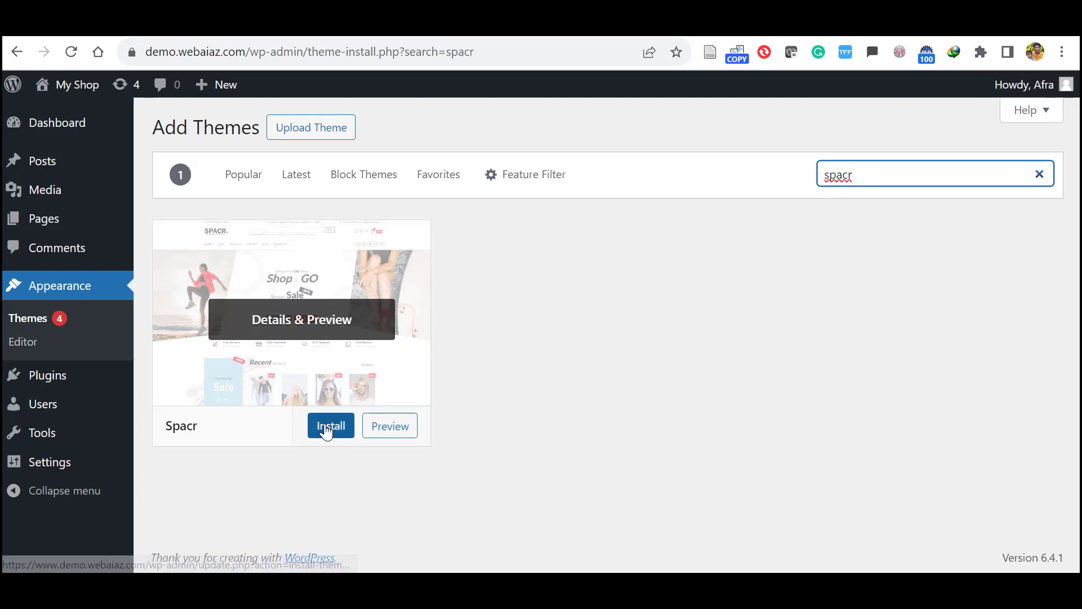
left_click(330, 425)
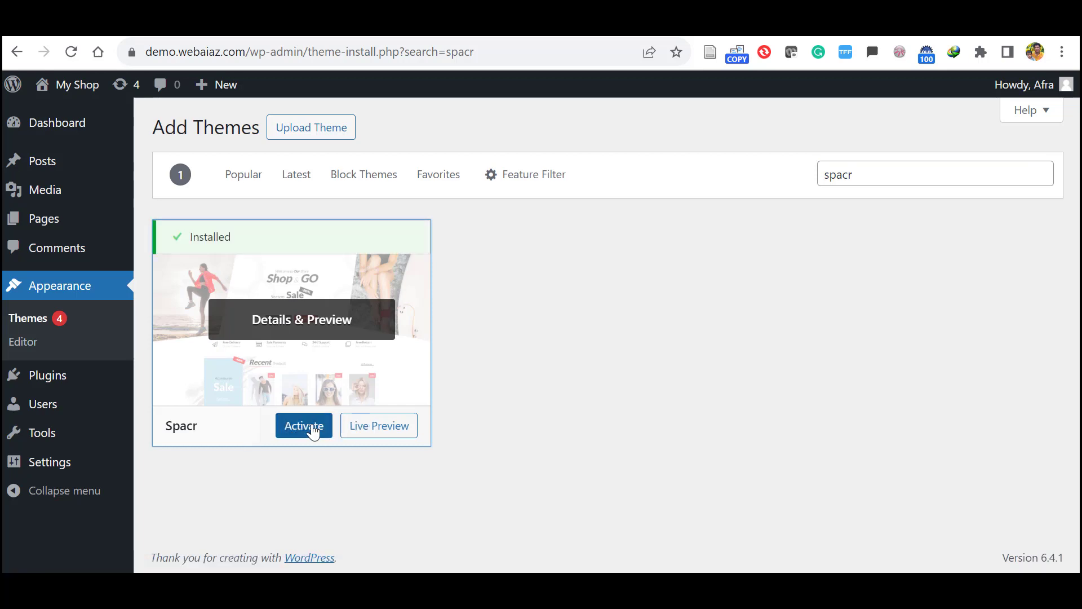
left_click(303, 425)
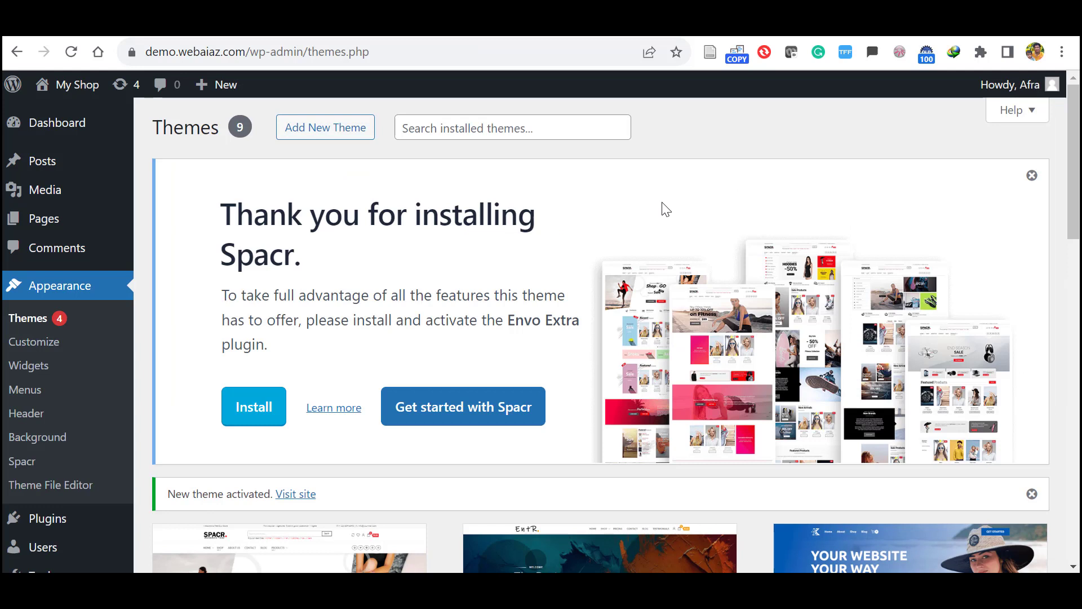
mouse_move(345, 269)
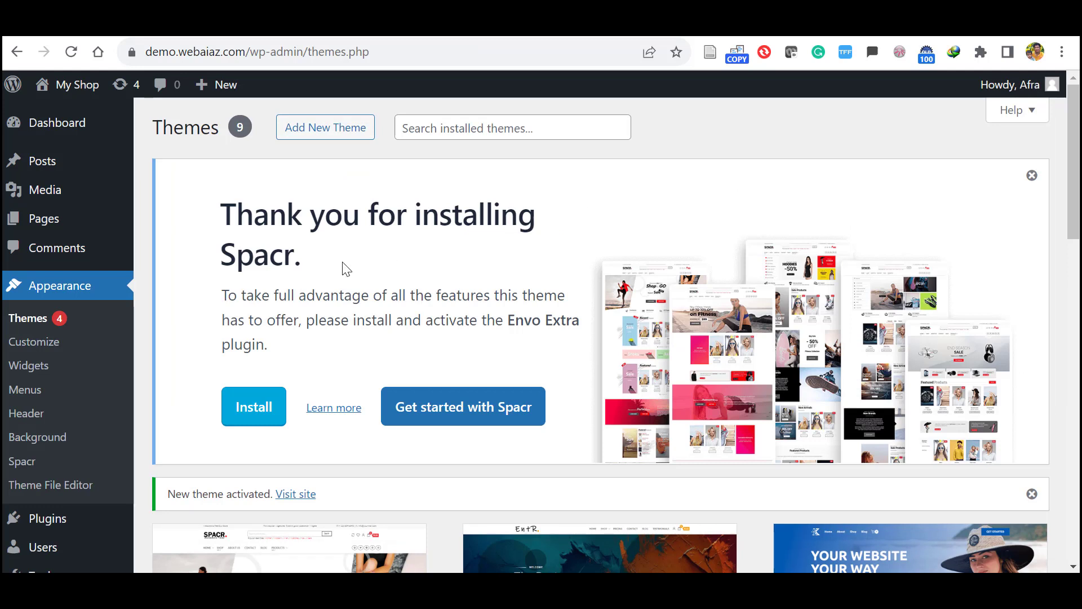
mouse_move(490, 324)
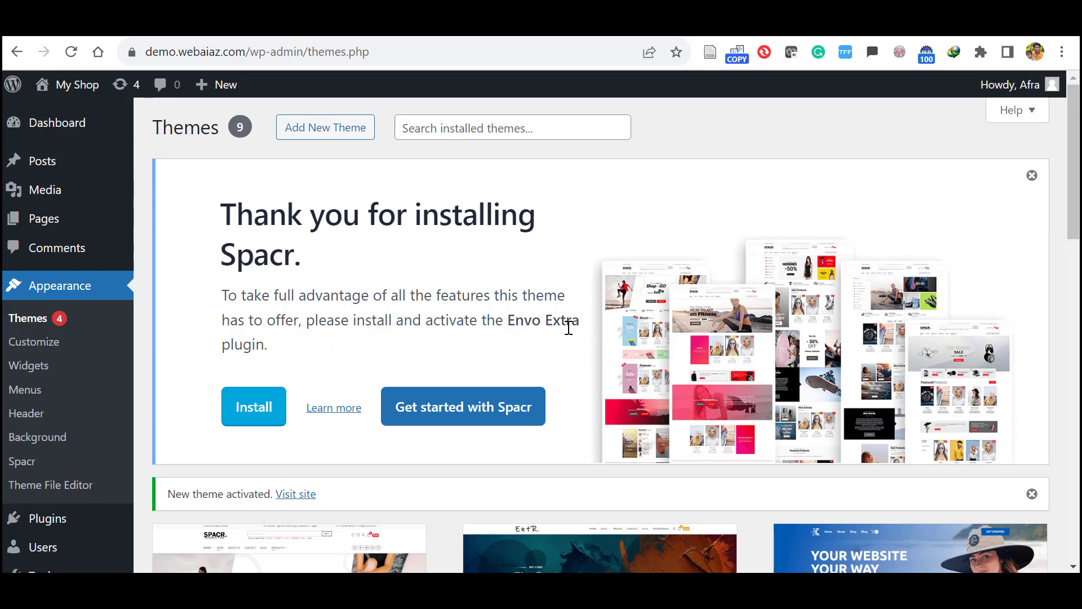
Step: Install and activate the Envo Extra plugin from the Spacr welcome notice, landing on Install Demos
left_click(253, 407)
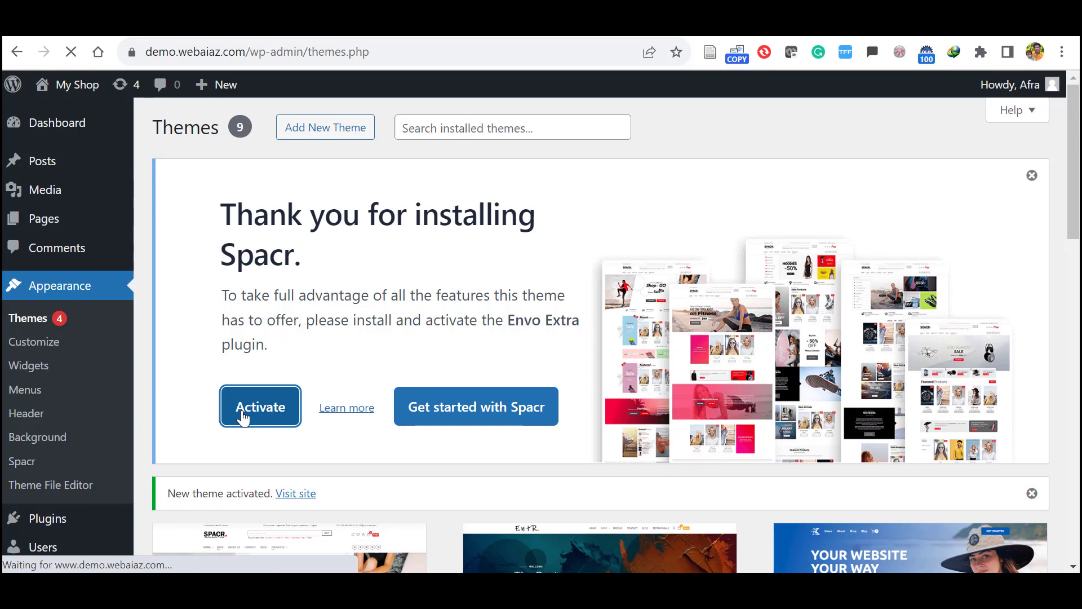
left_click(259, 407)
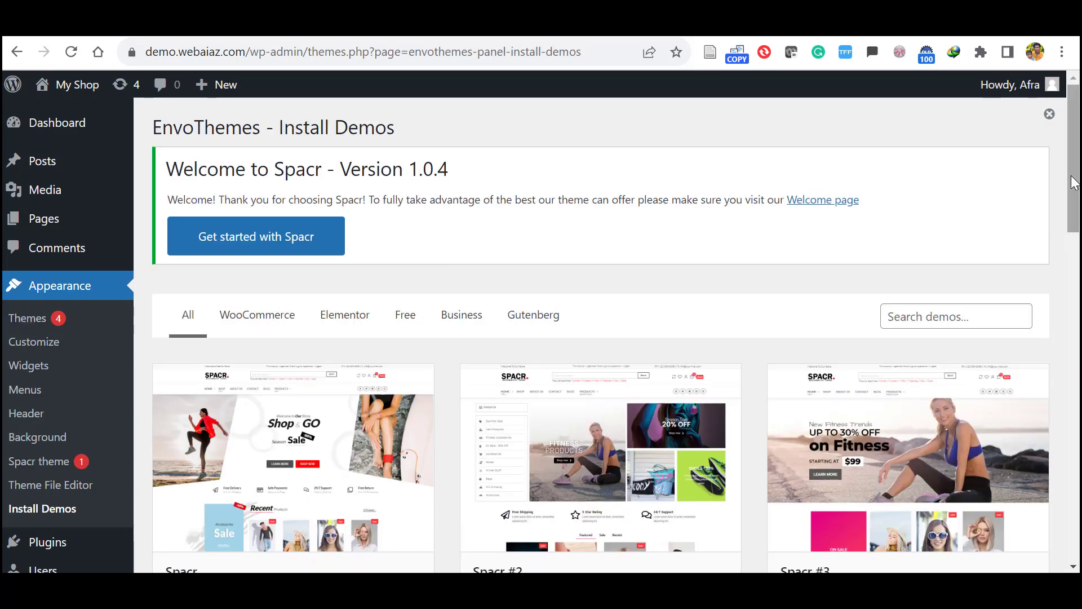
scroll("down", 3)
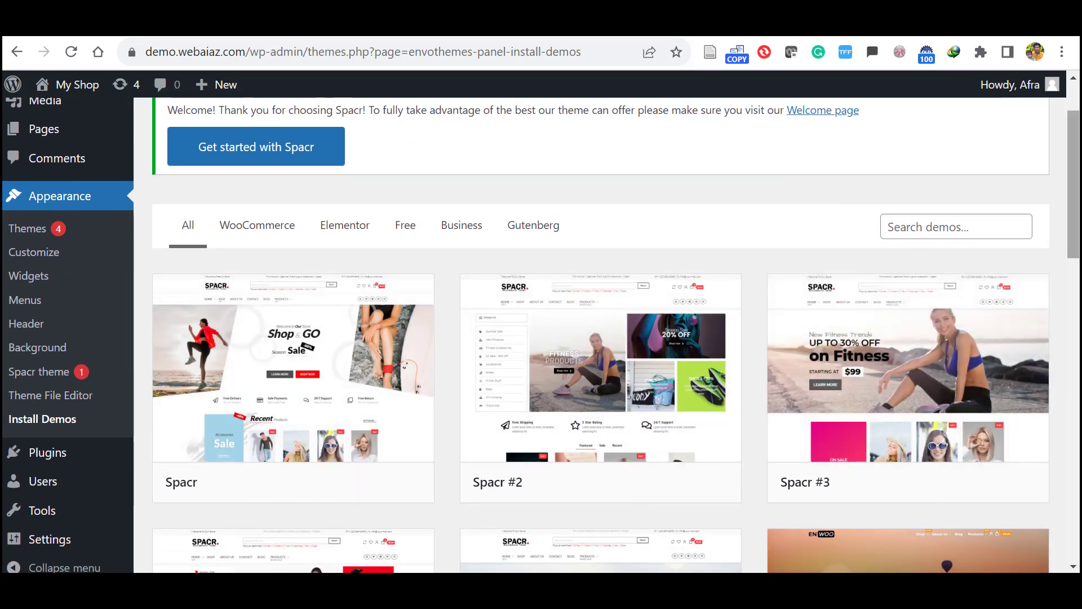
scroll("up", 3)
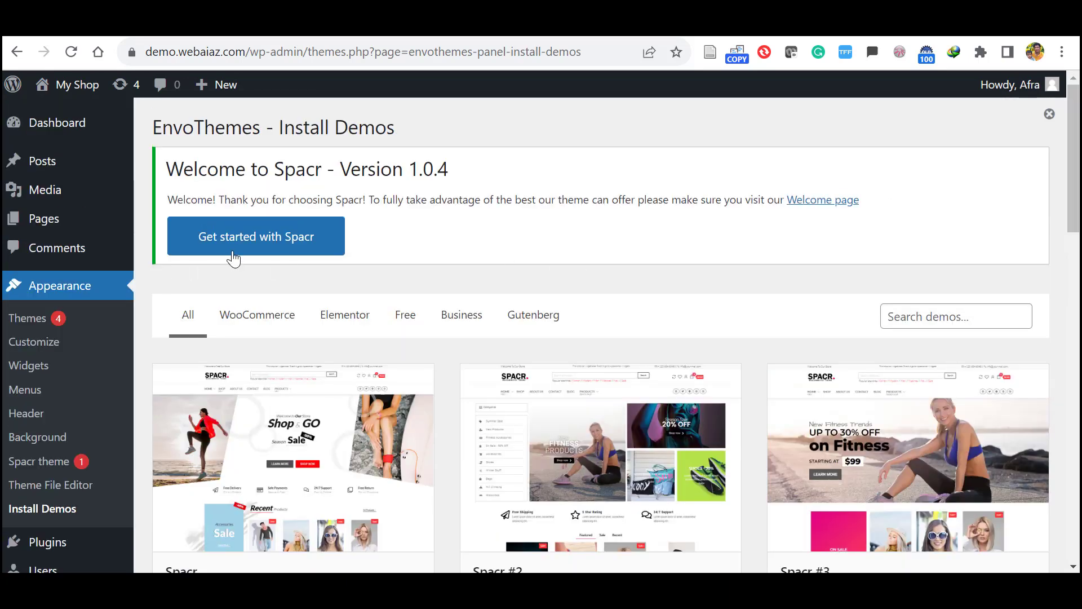
Step: From Spacr's Recommended Actions, install and activate the WooCommerce plugin
left_click(256, 235)
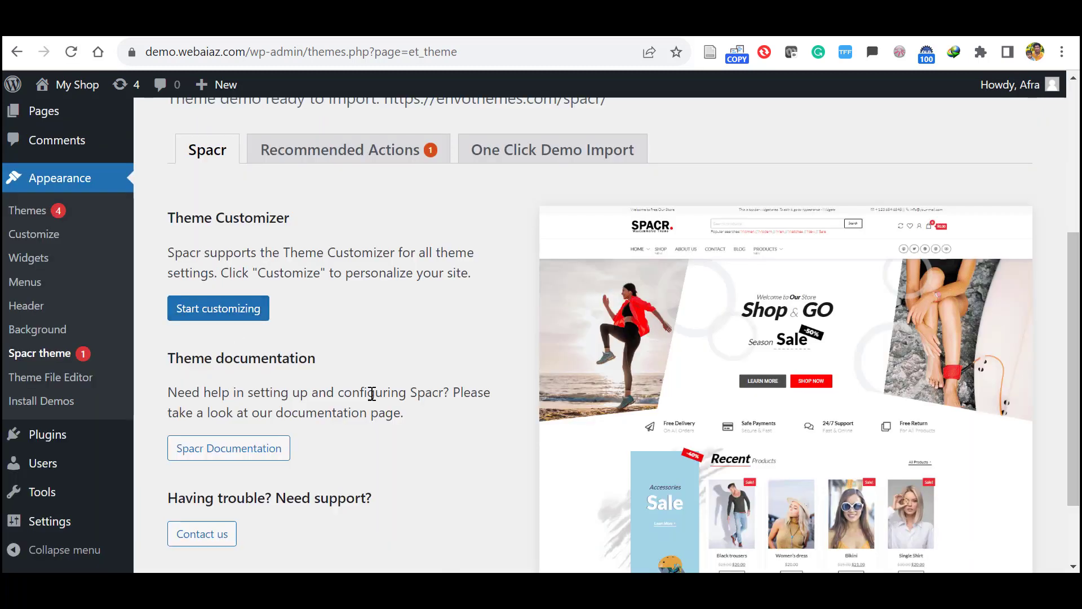
mouse_move(358, 357)
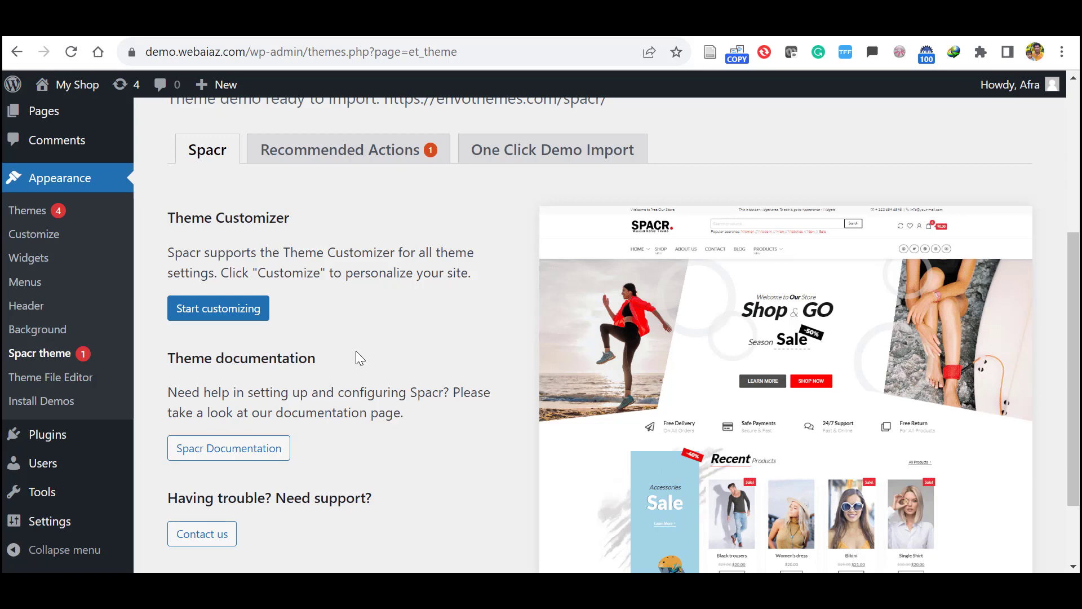
mouse_move(285, 149)
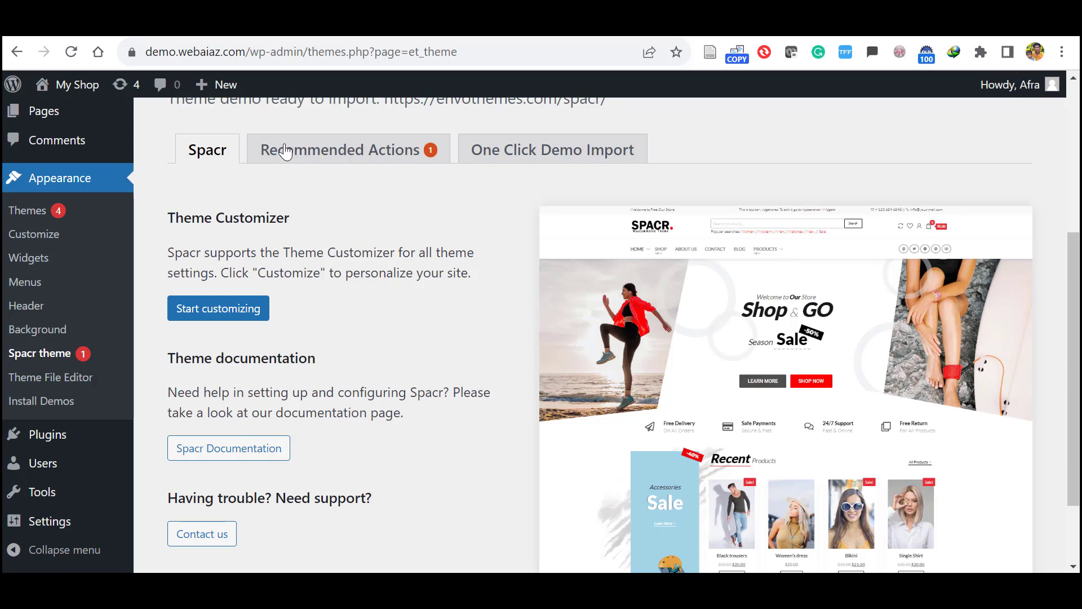
left_click(345, 150)
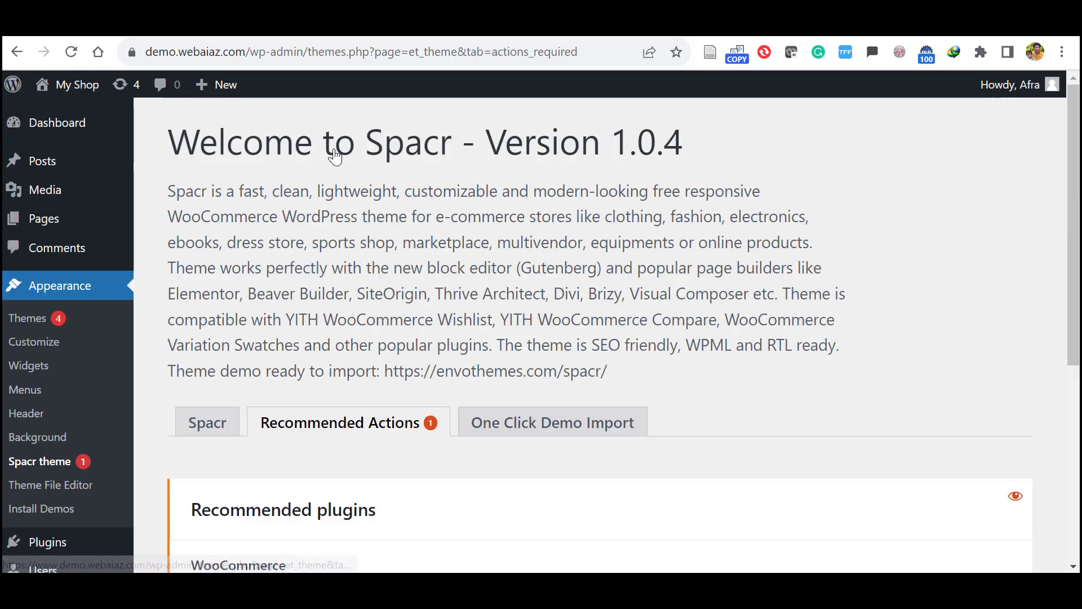
scroll("down", 3)
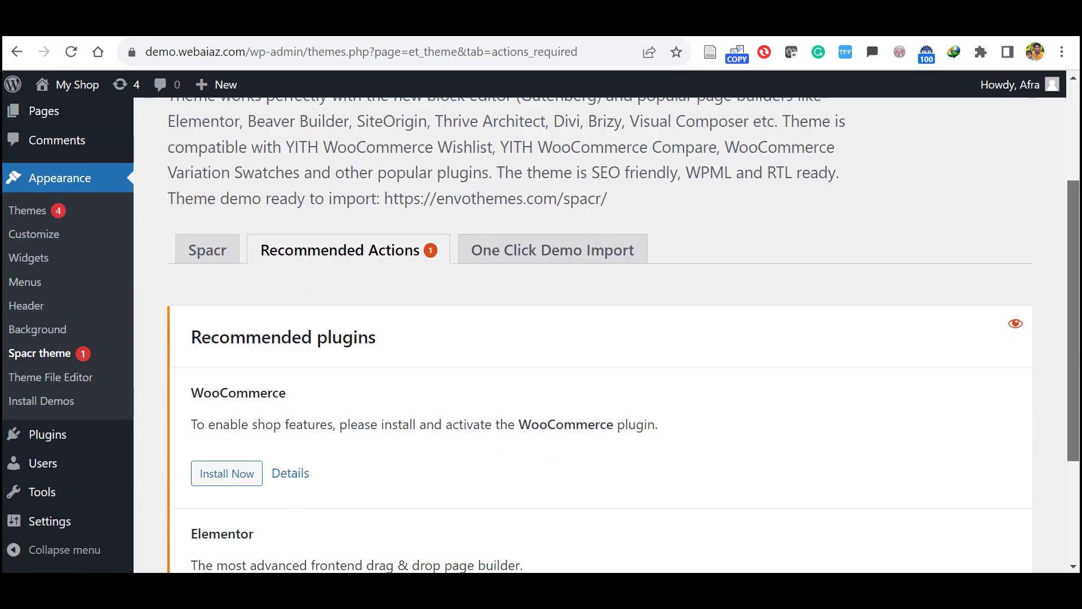
scroll("down", 3)
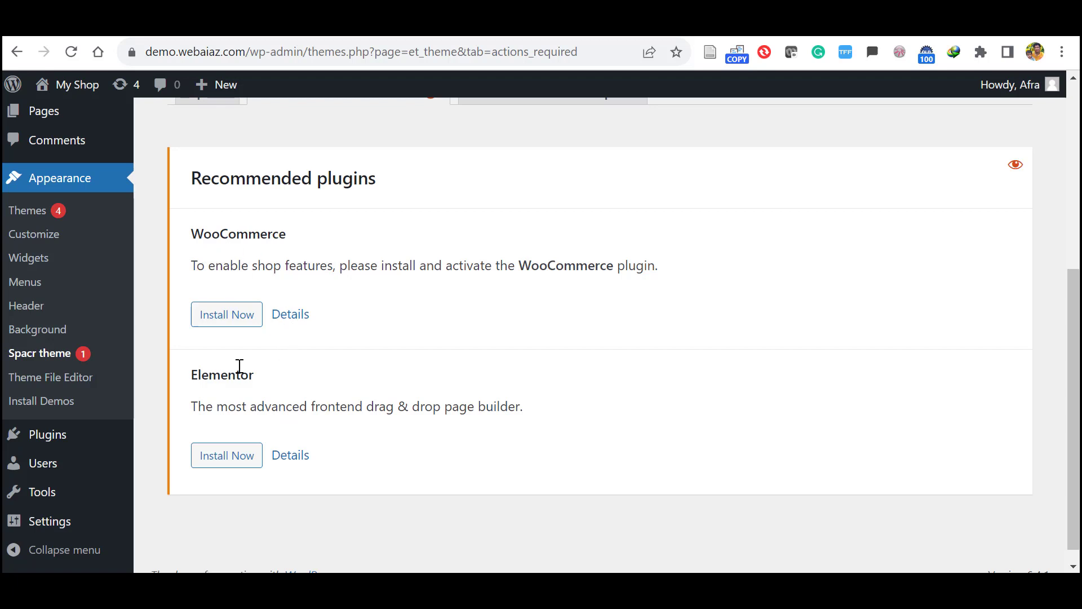
mouse_move(251, 373)
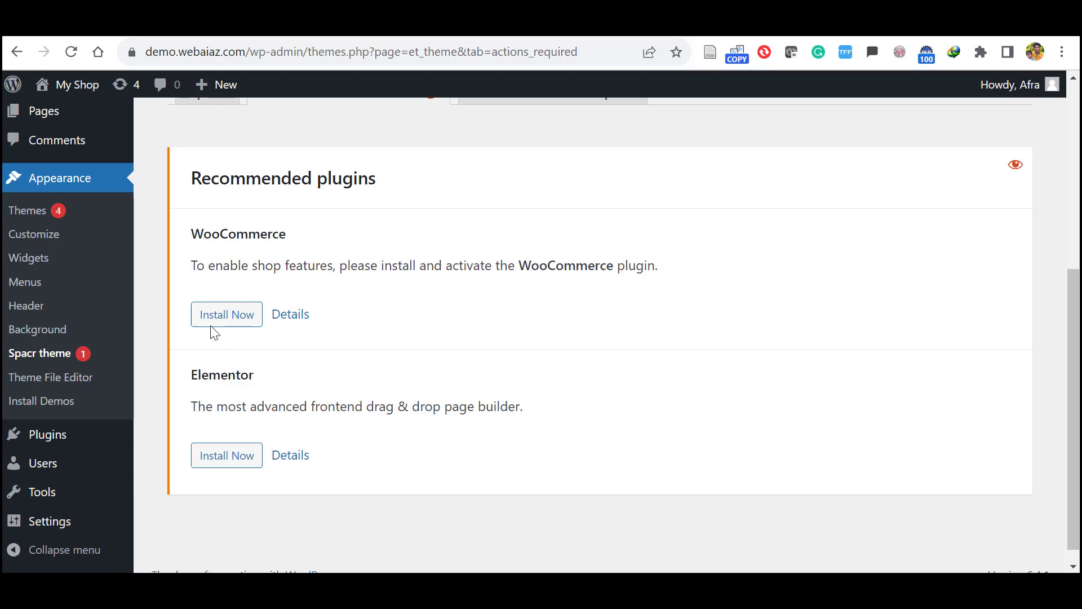
left_click(225, 314)
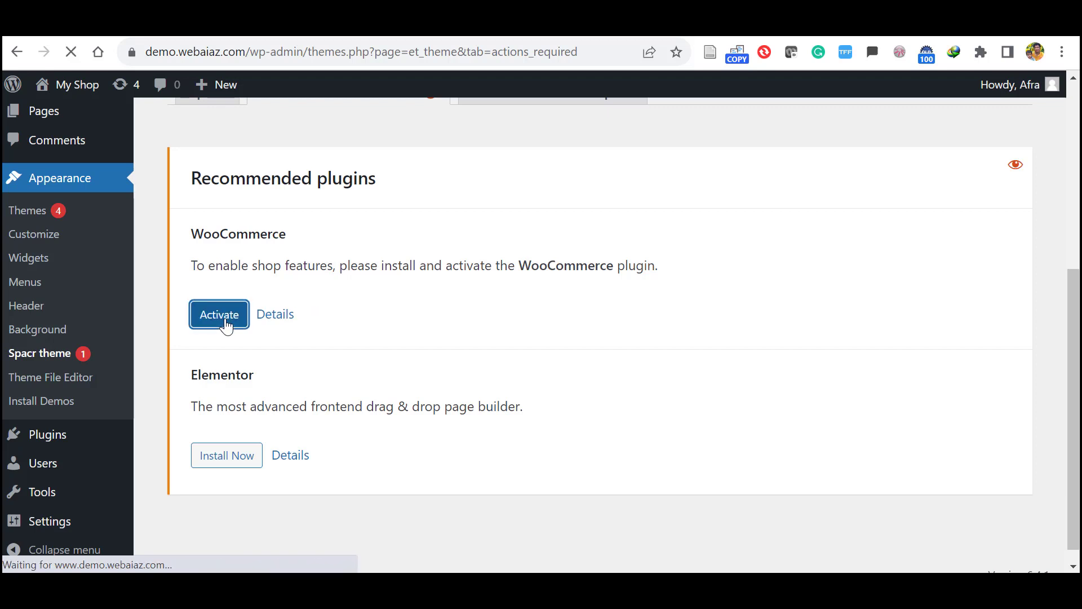
left_click(219, 314)
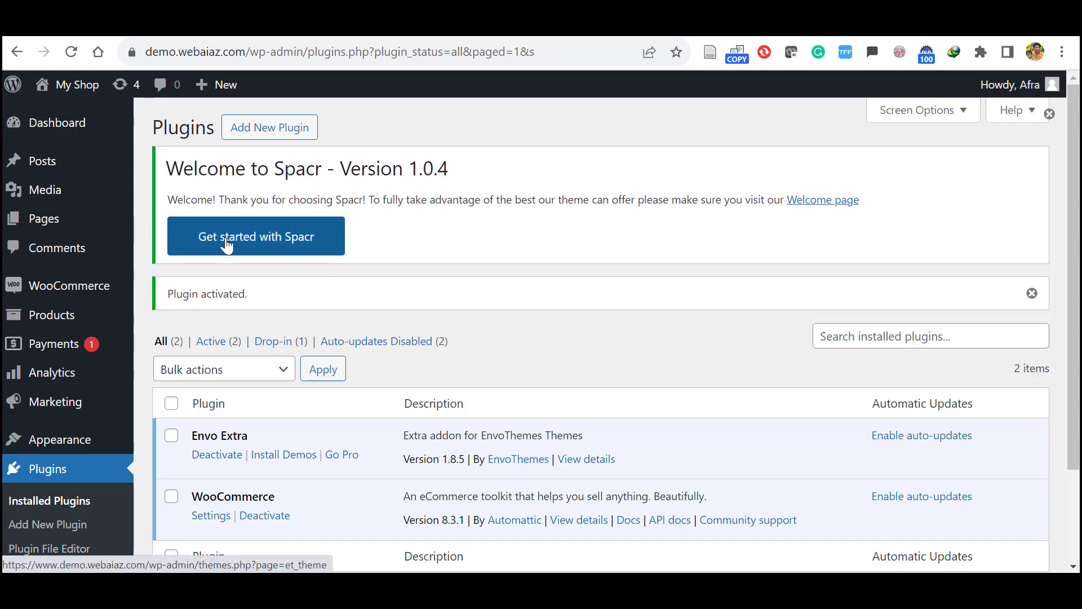
Step: From Spacr's Recommended Actions, install and activate the Elementor plugin
left_click(254, 235)
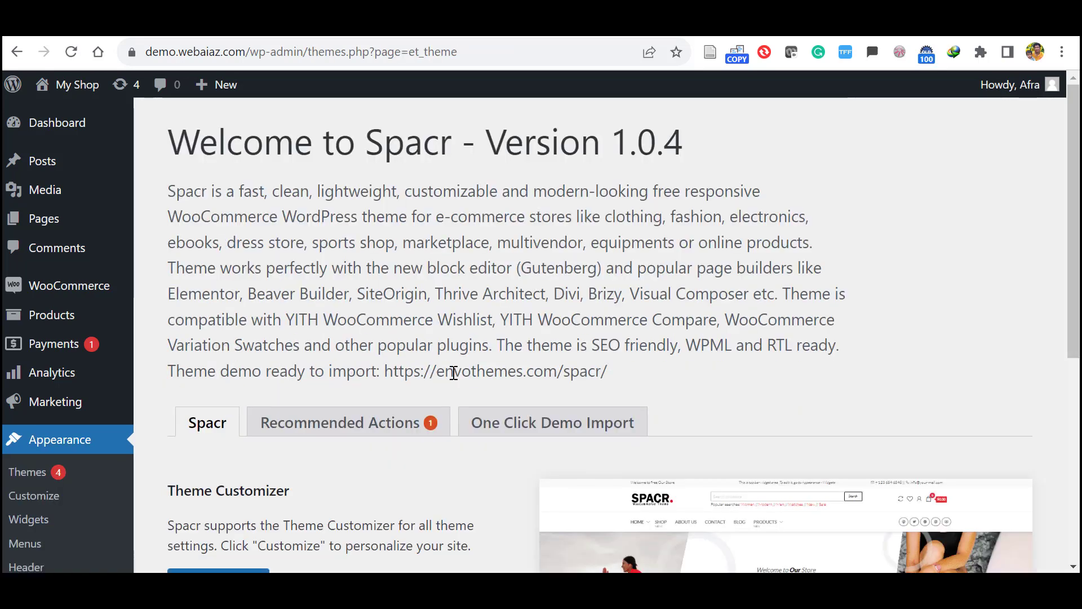
left_click(343, 422)
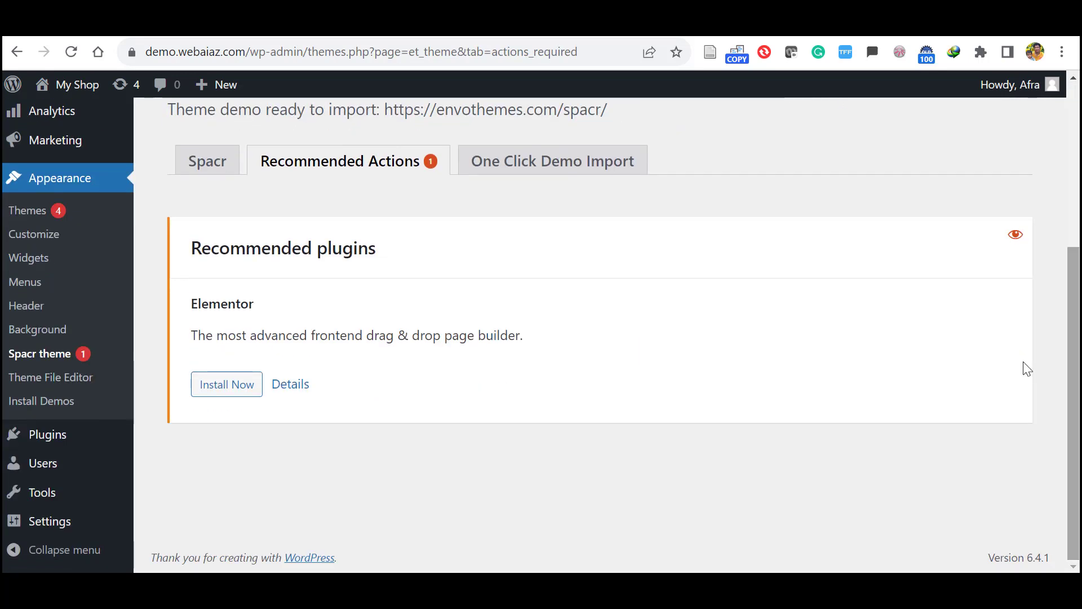
mouse_move(194, 415)
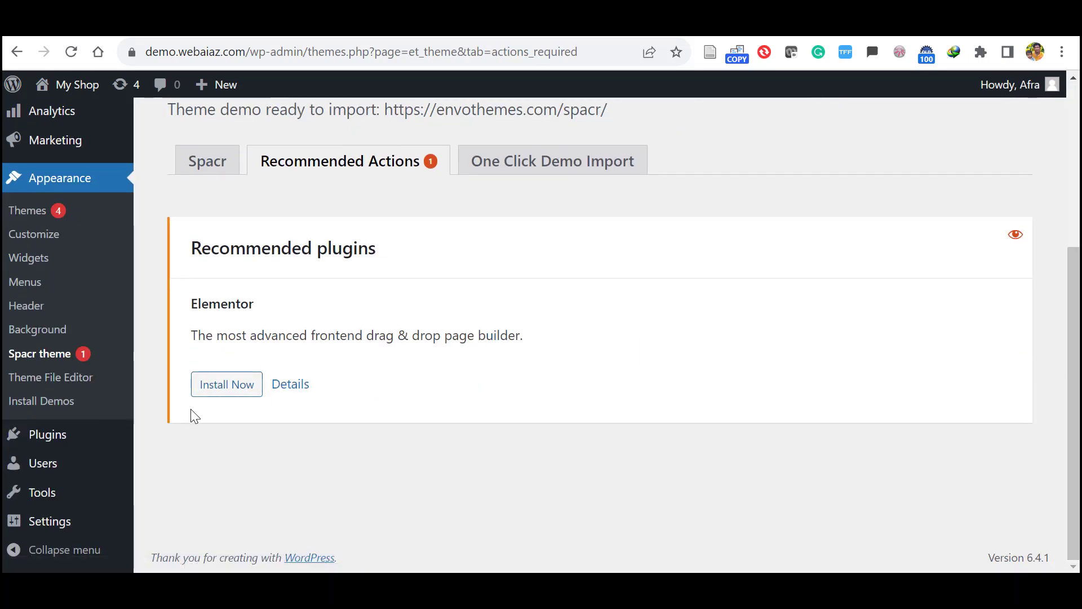
mouse_move(49, 434)
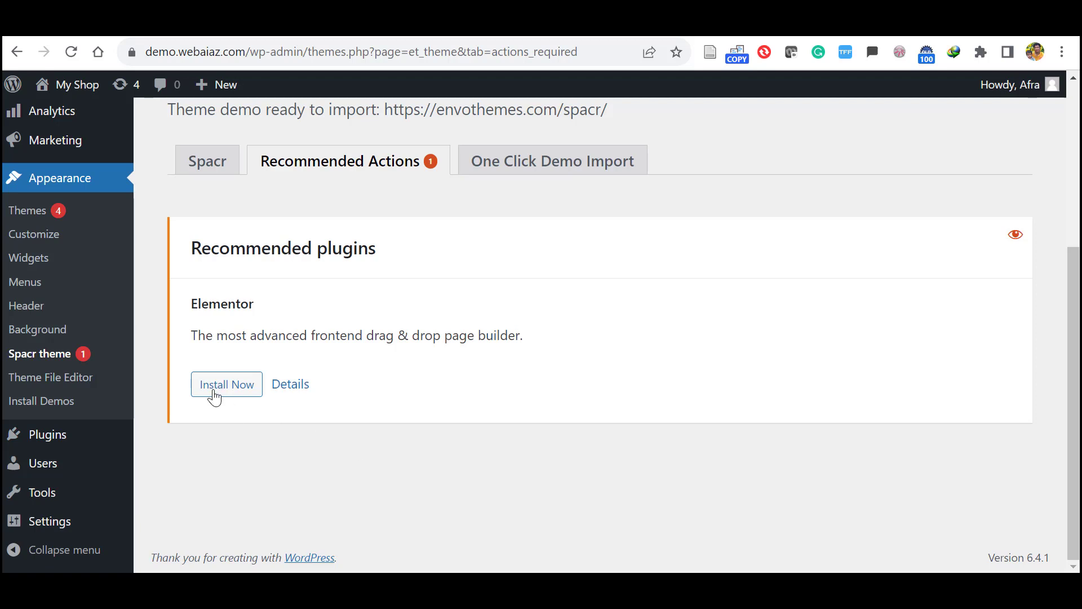
left_click(225, 383)
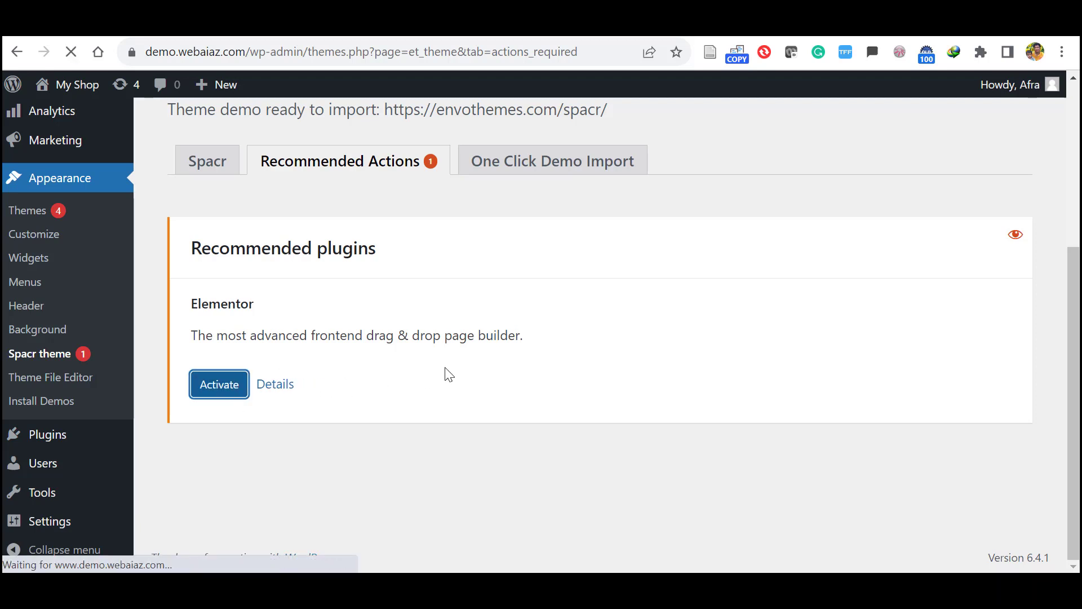
left_click(219, 383)
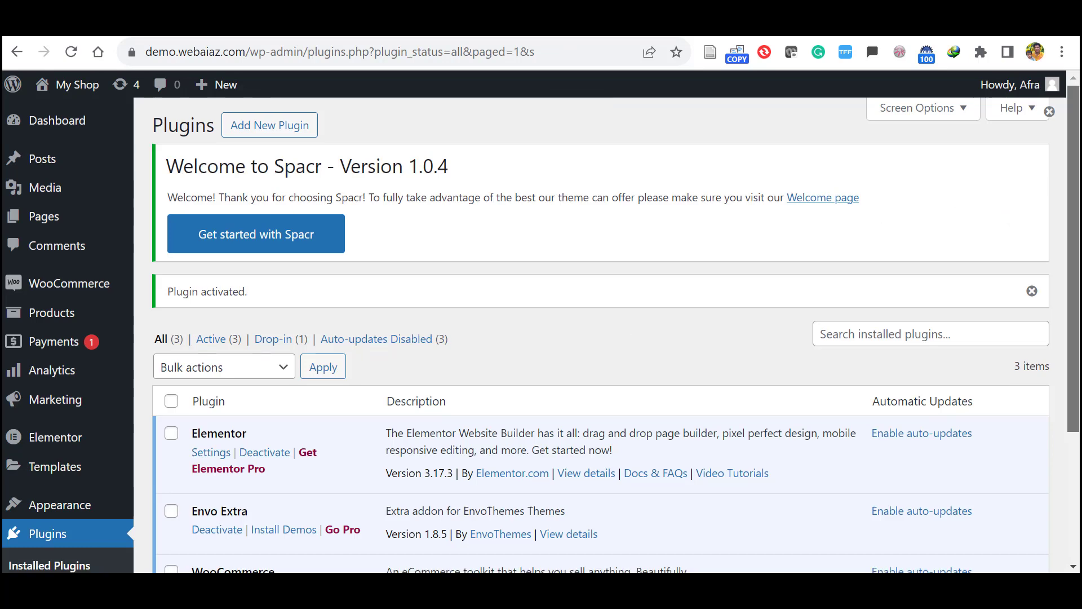
scroll("down", 3)
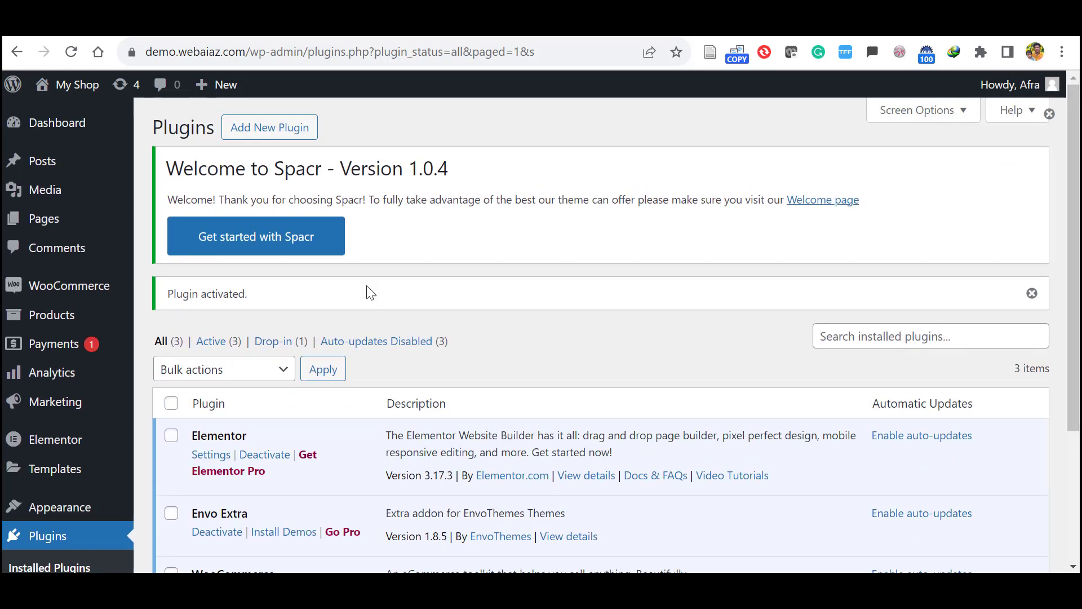
mouse_move(364, 239)
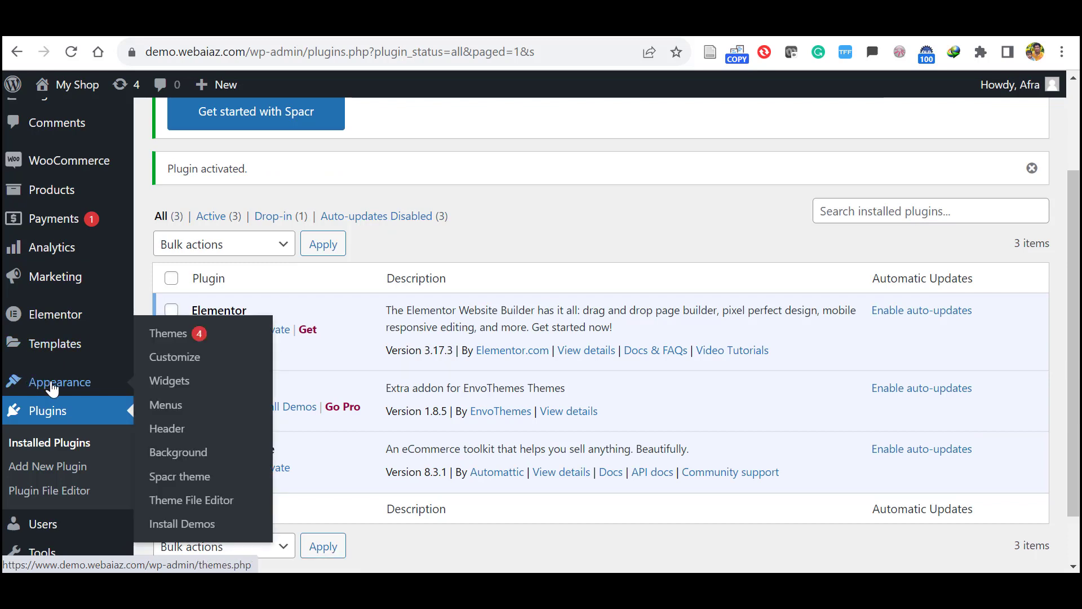
mouse_move(182, 523)
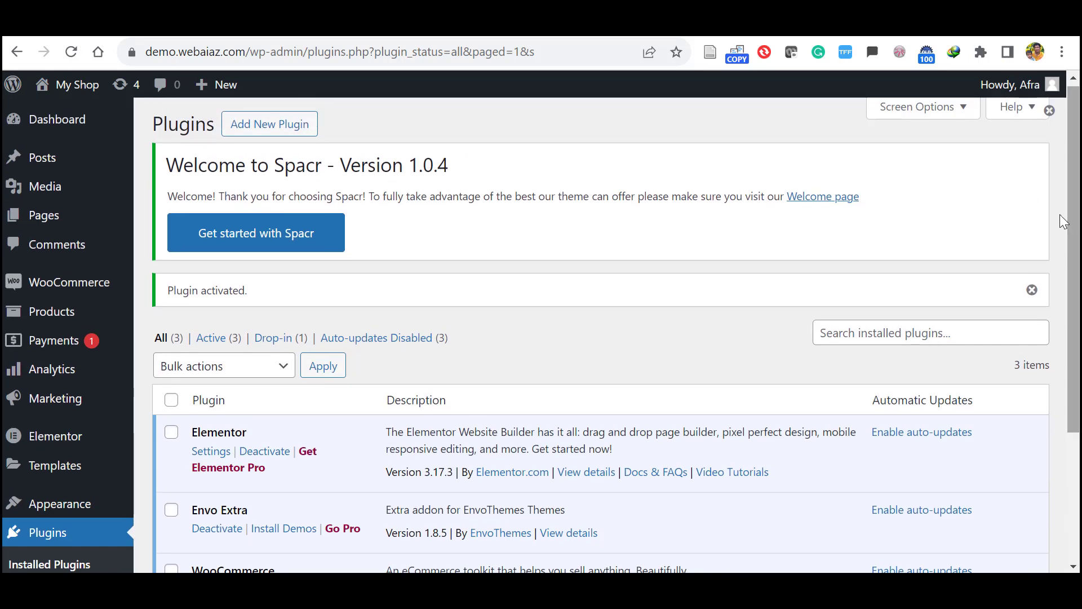
Step: Go to Spacr's One Click Demo Import gallery and browse the demo thumbnails
left_click(255, 232)
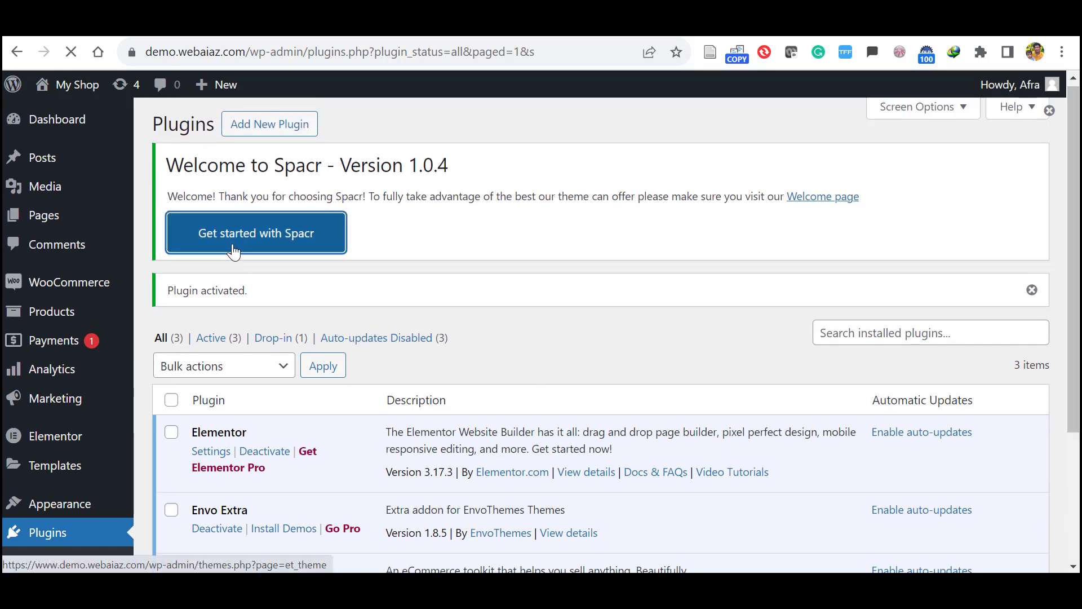
left_click(256, 232)
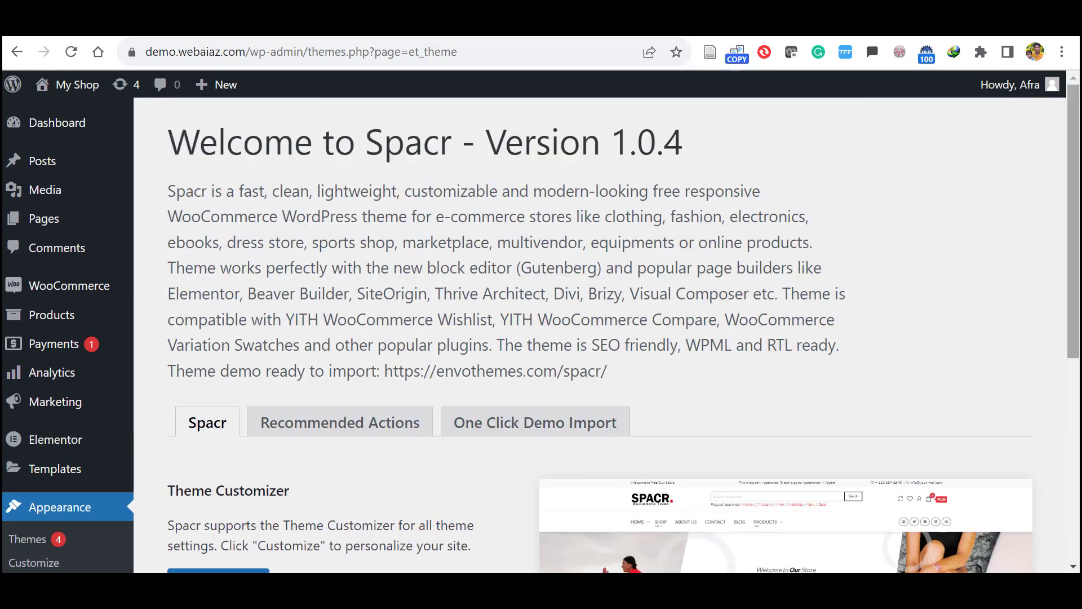
scroll("down", 3)
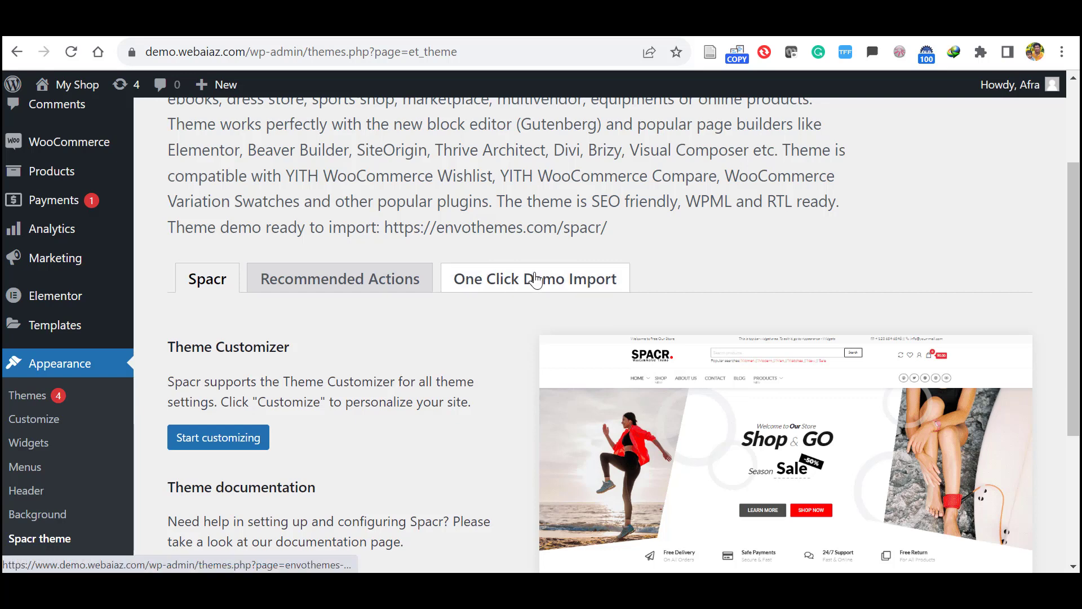
left_click(534, 278)
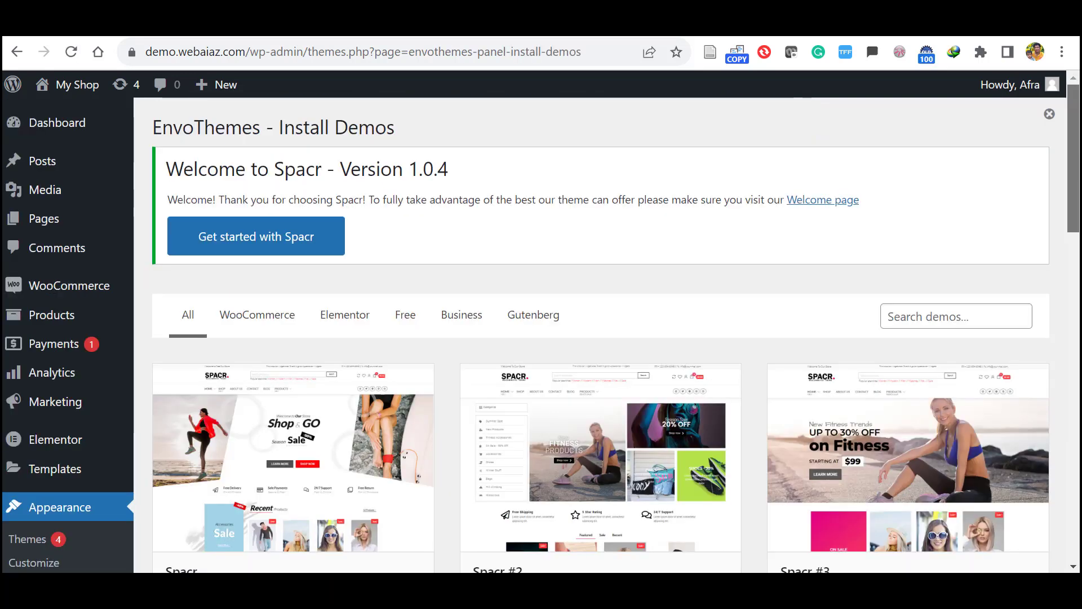
scroll("down", 3)
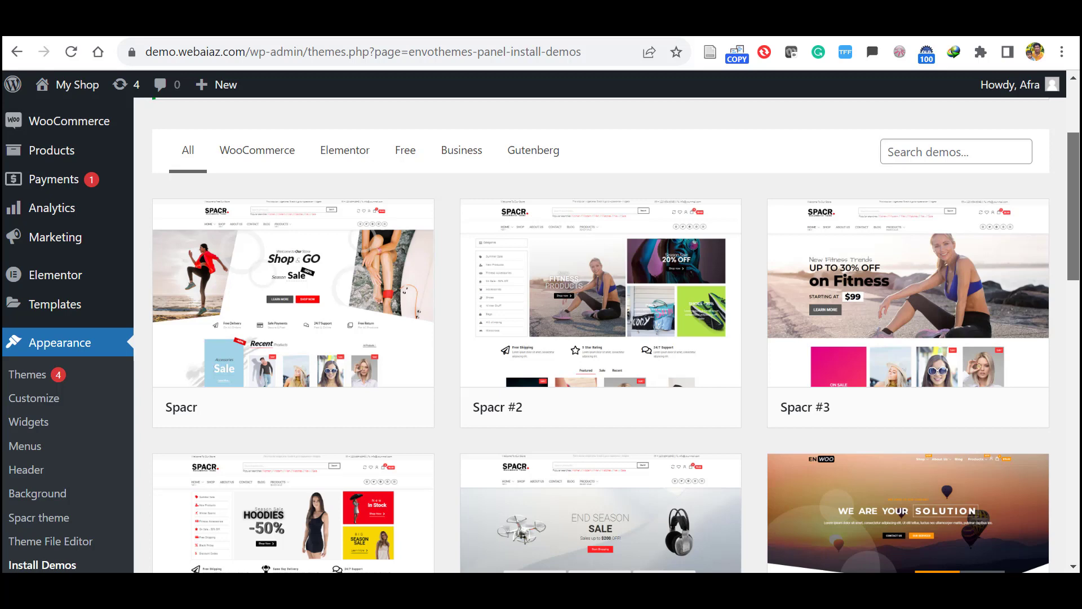
mouse_move(600, 292)
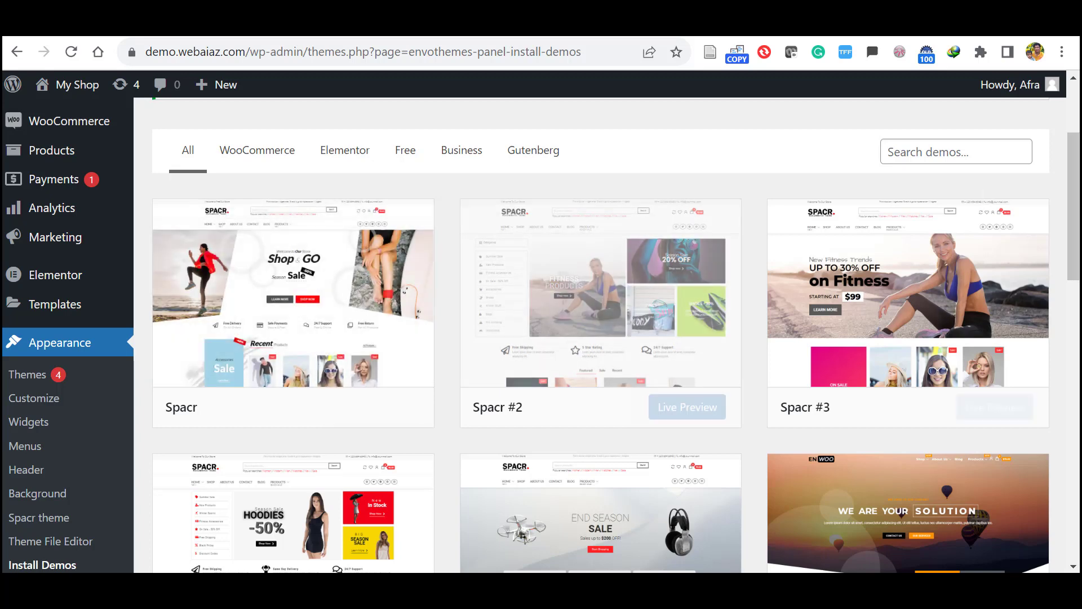
scroll("down", 3)
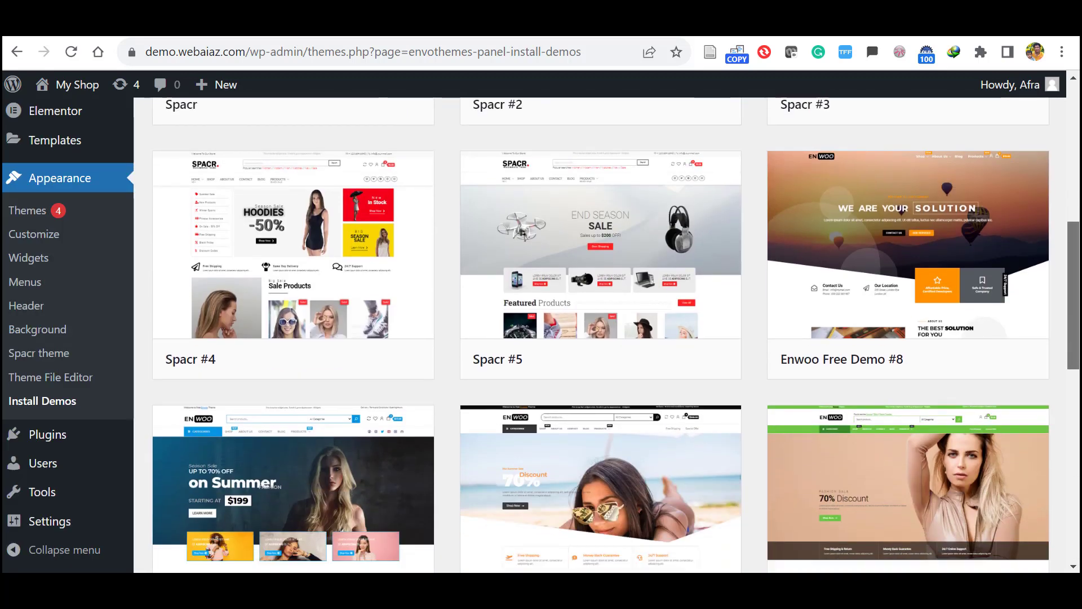
scroll("down", 3)
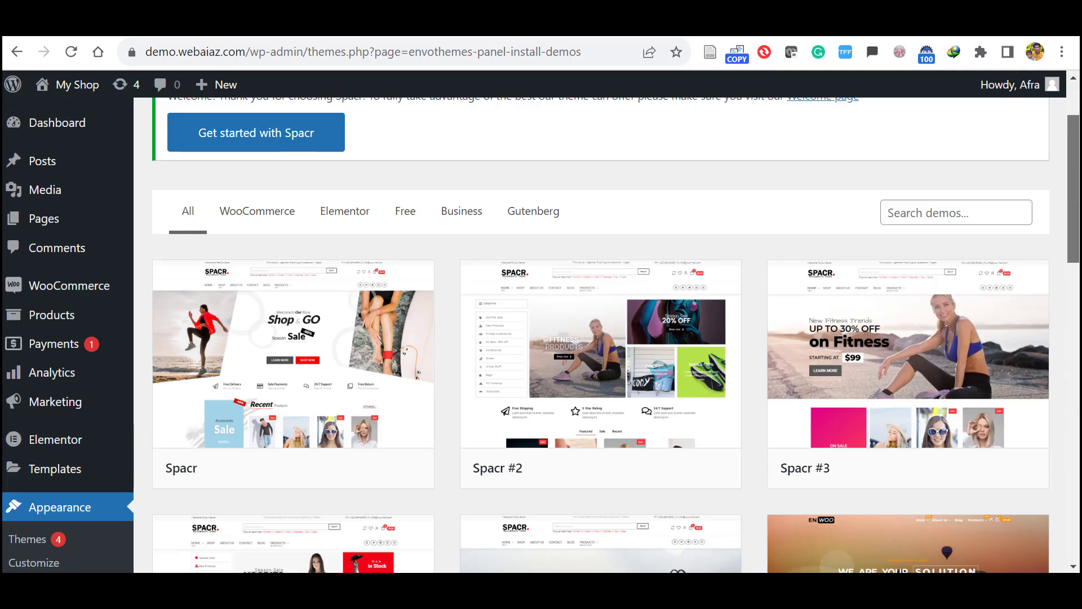
scroll("down", 3)
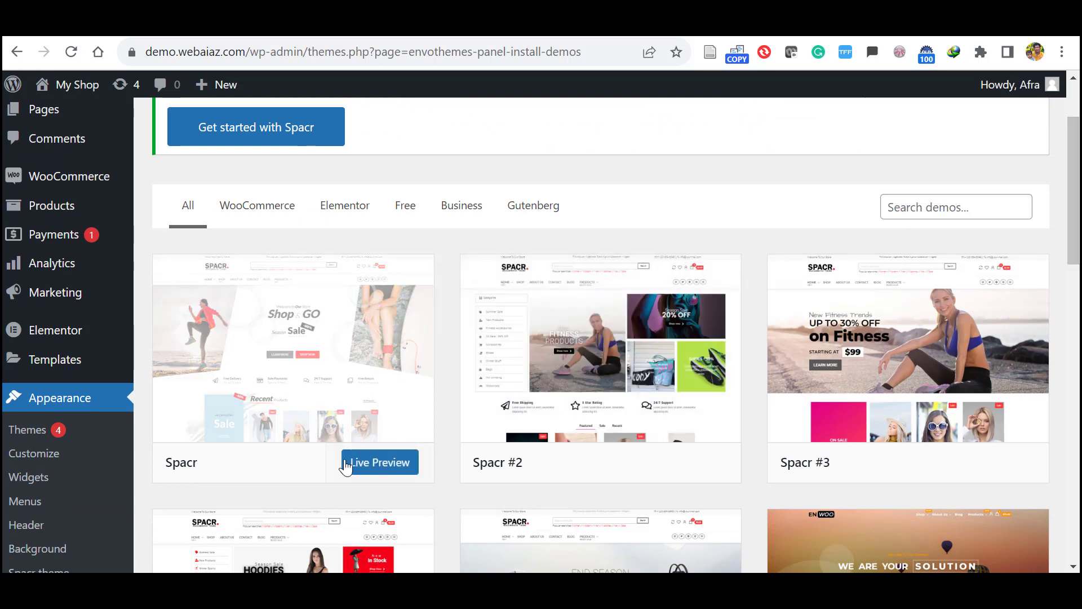
mouse_move(383, 395)
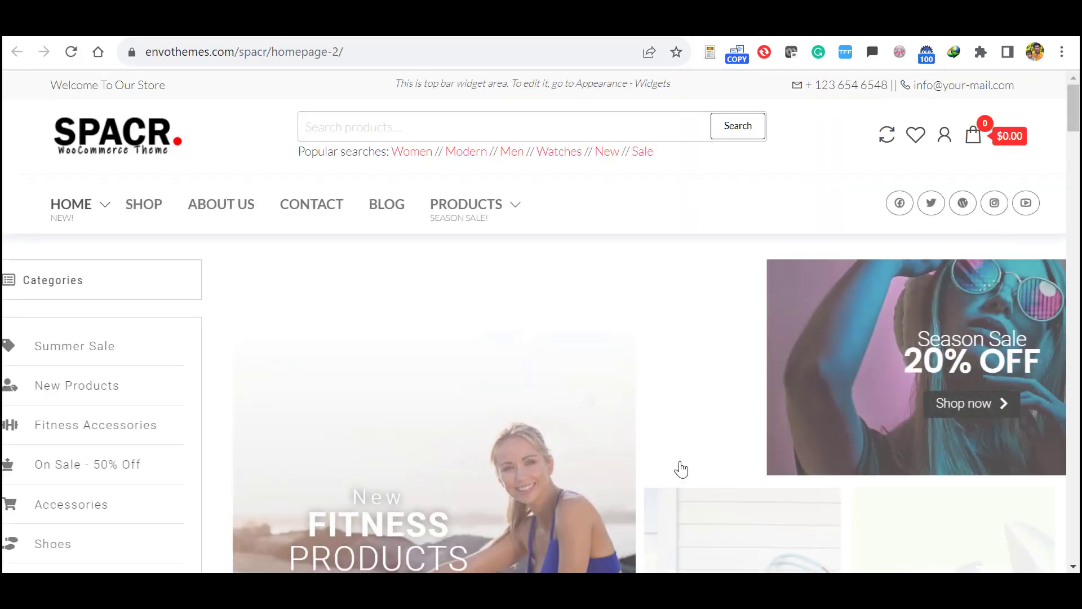
Step: Scroll through the Spacr demo's live preview homepage with its banners and products
scroll("down", 3)
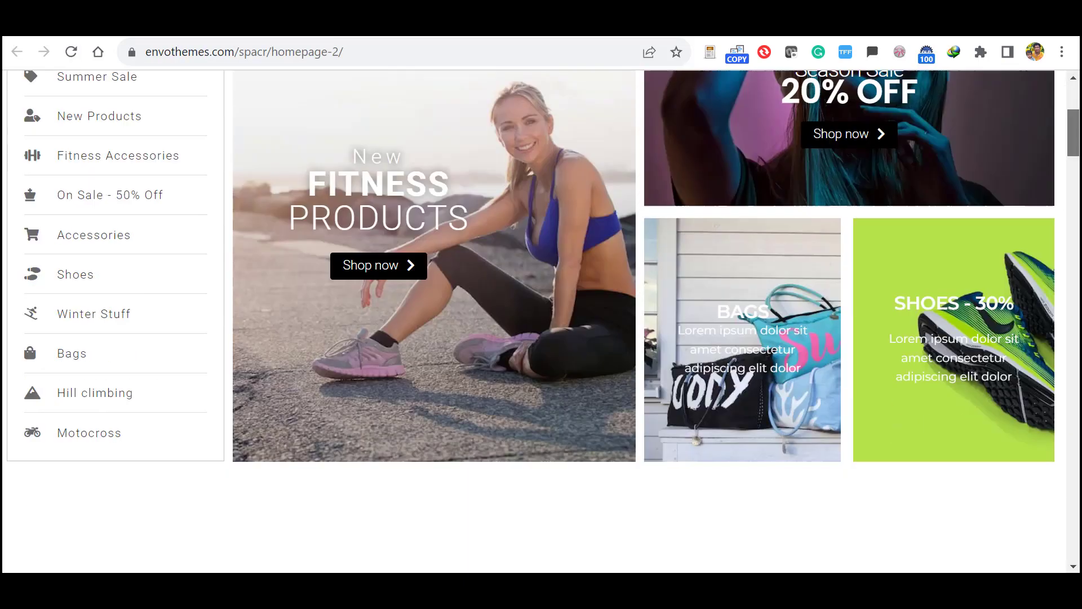
scroll("down", 3)
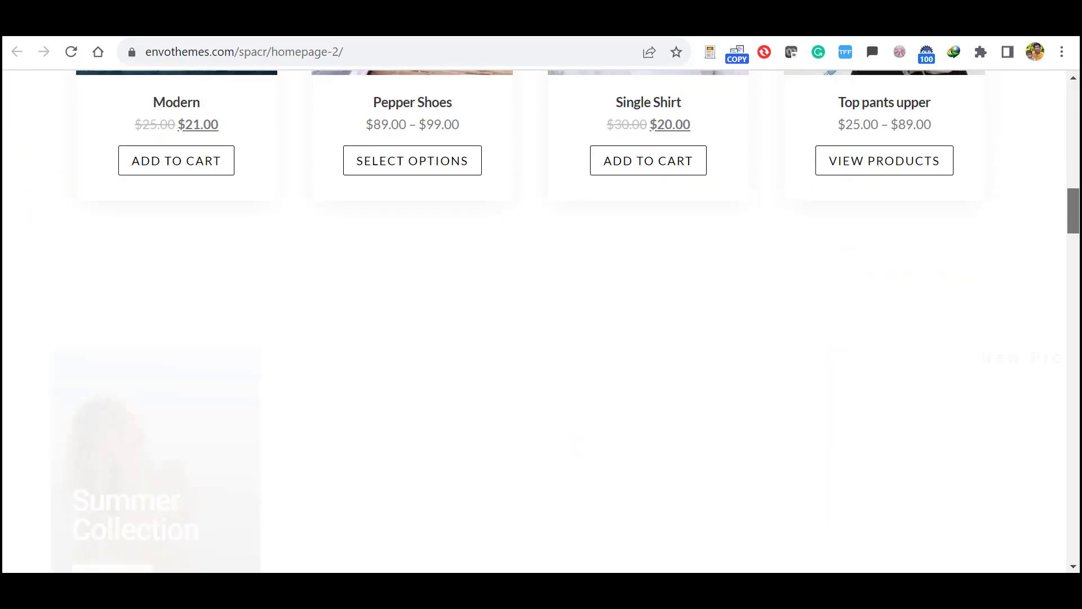
scroll("down", 3)
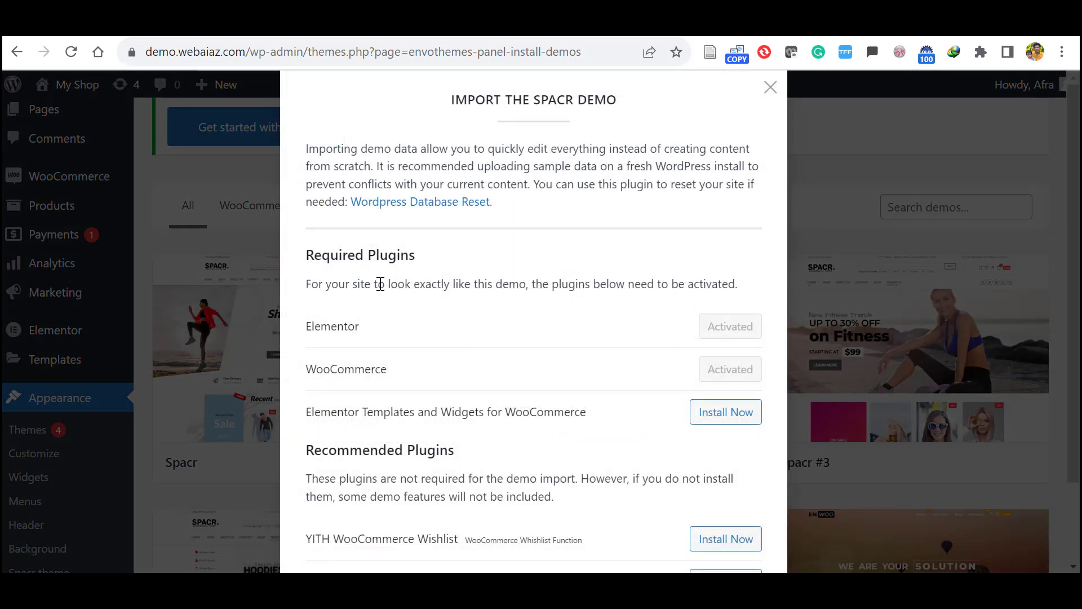
mouse_move(479, 212)
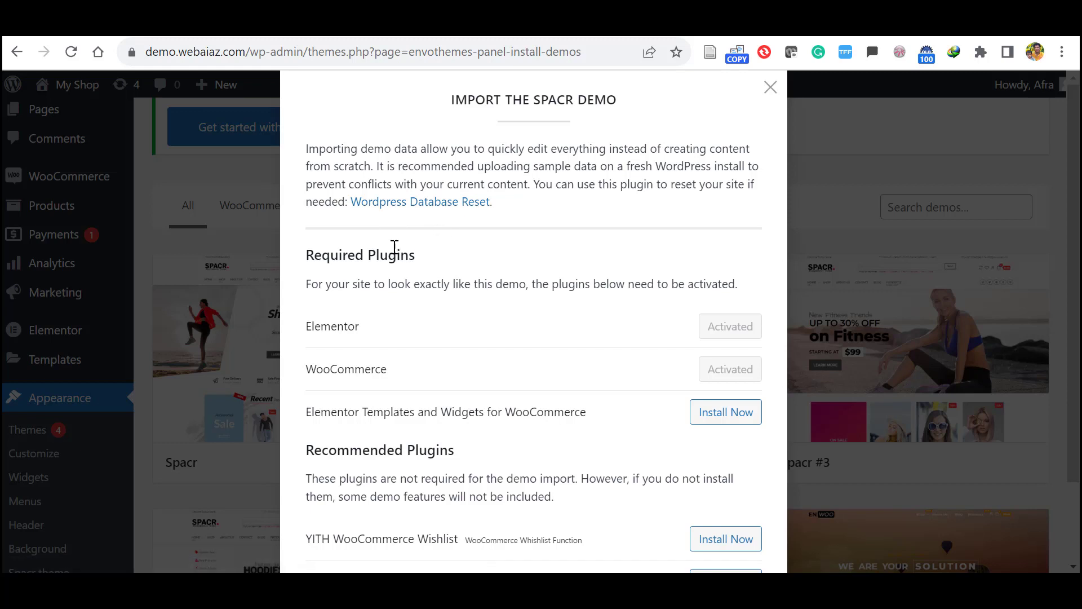
mouse_move(376, 256)
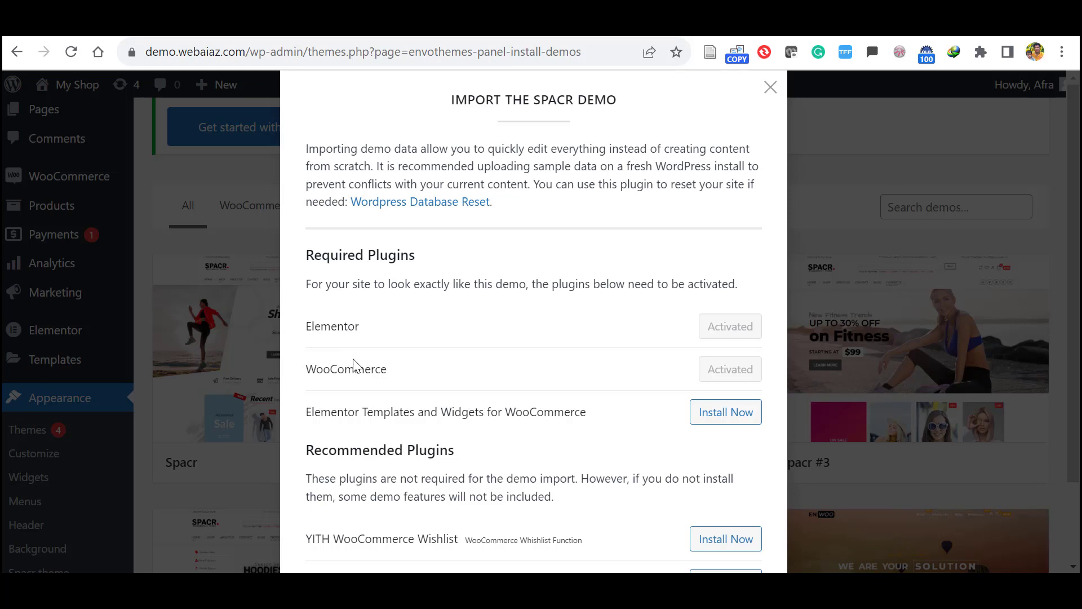
mouse_move(333, 413)
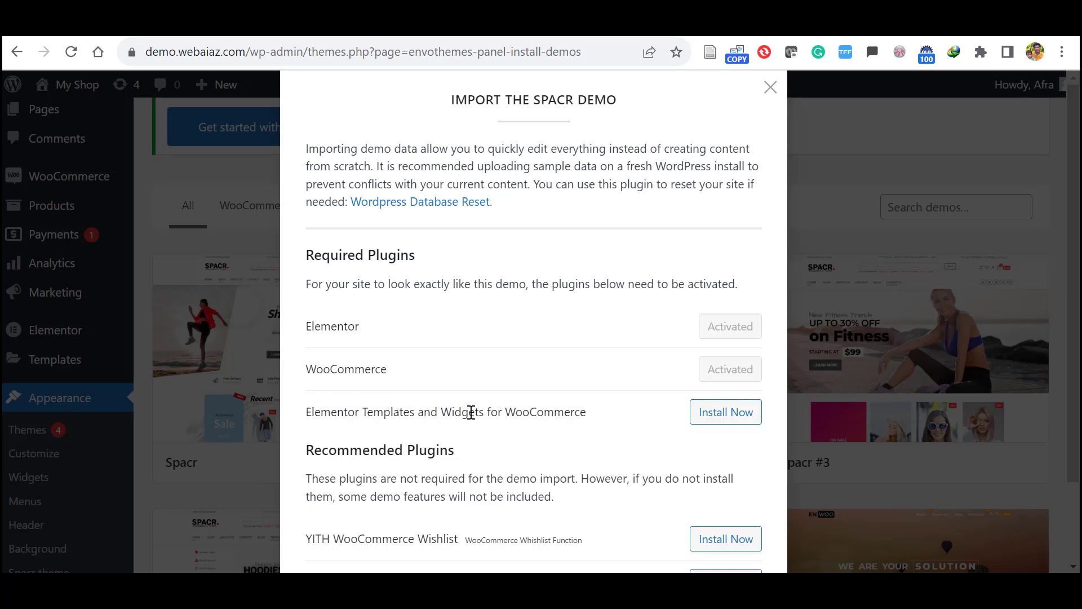
Step: Install Elementor Templates and Widgets for WooCommerce, YITH Wishlist and YITH Compare in the import dialog
left_click(725, 413)
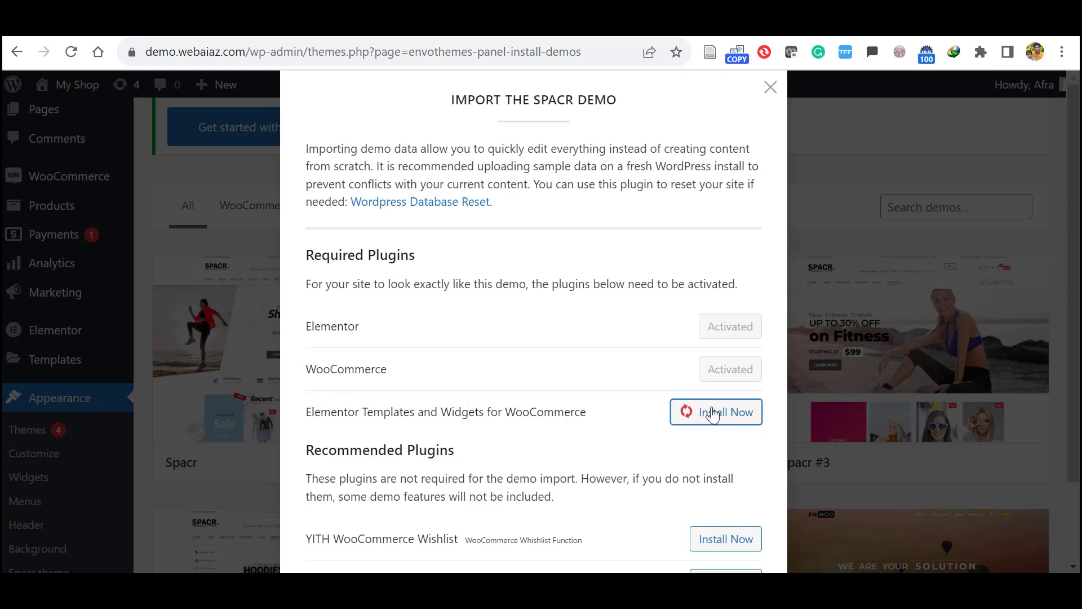
left_click(716, 413)
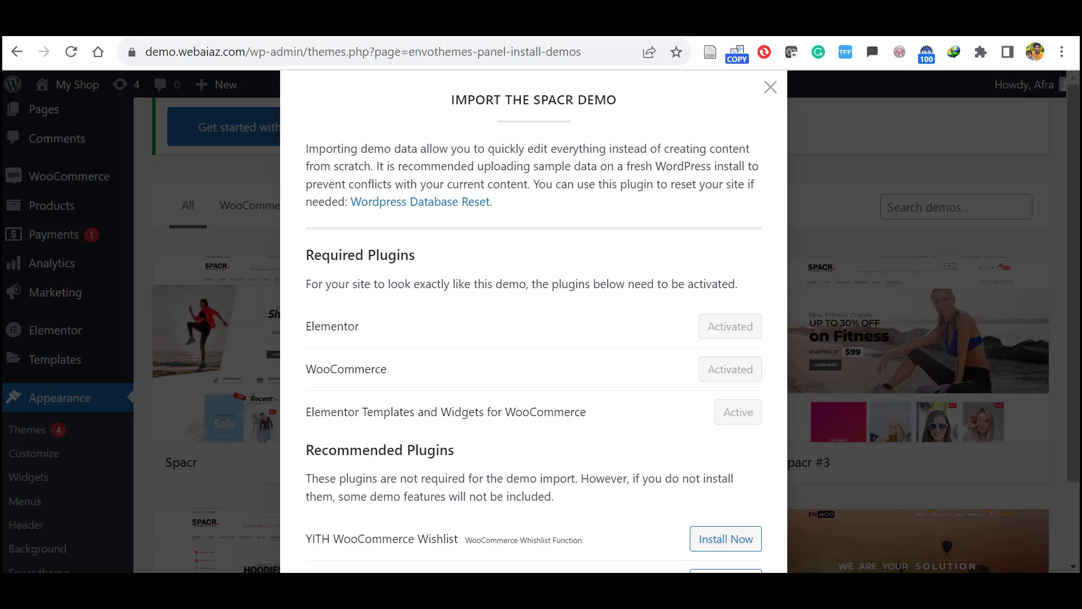
scroll("down", 3)
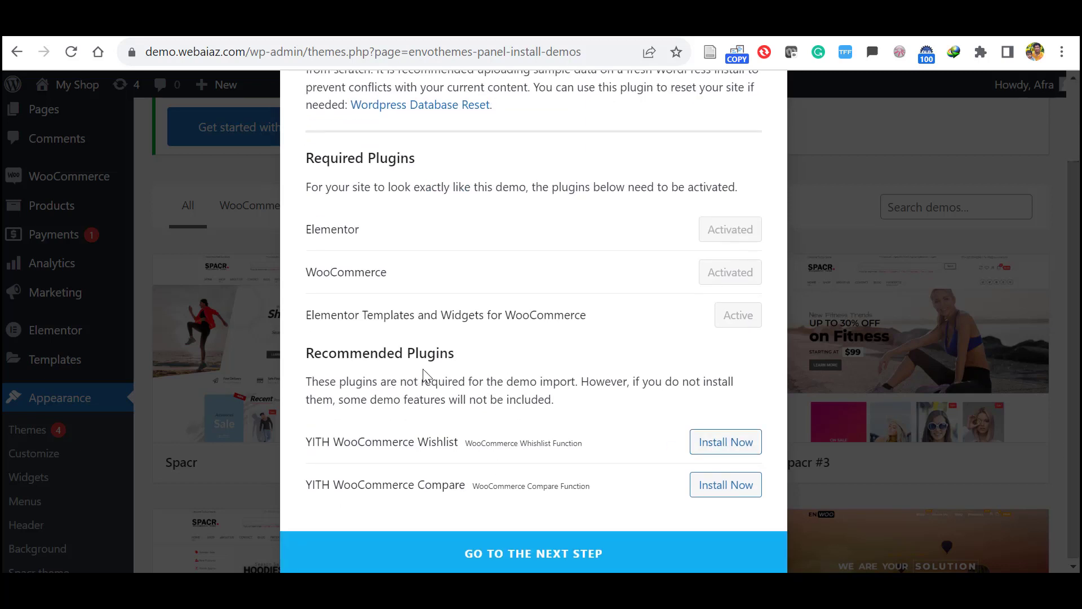
mouse_move(339, 501)
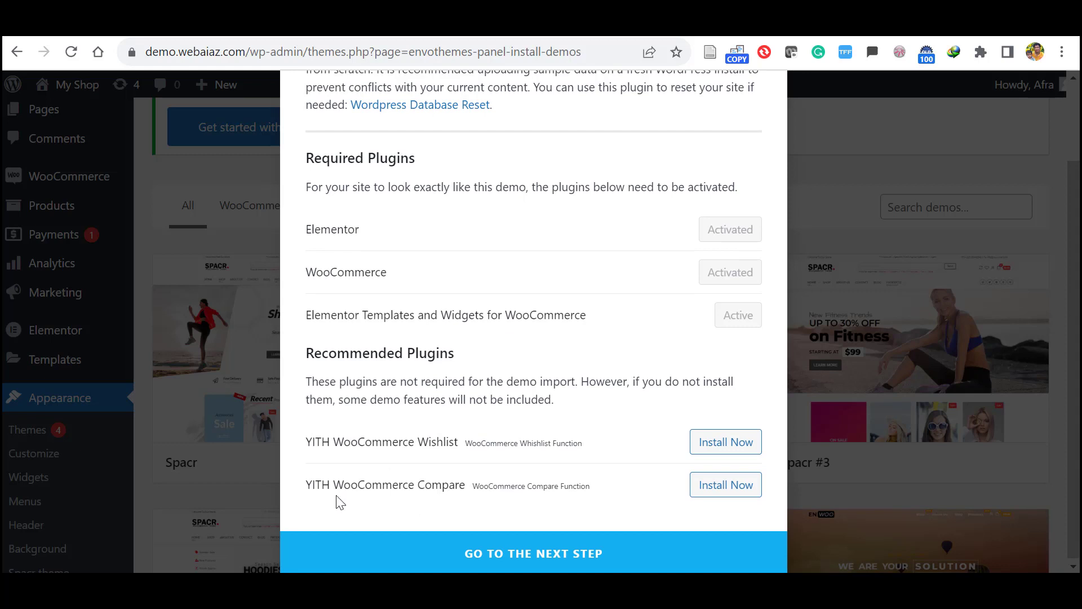
mouse_move(438, 501)
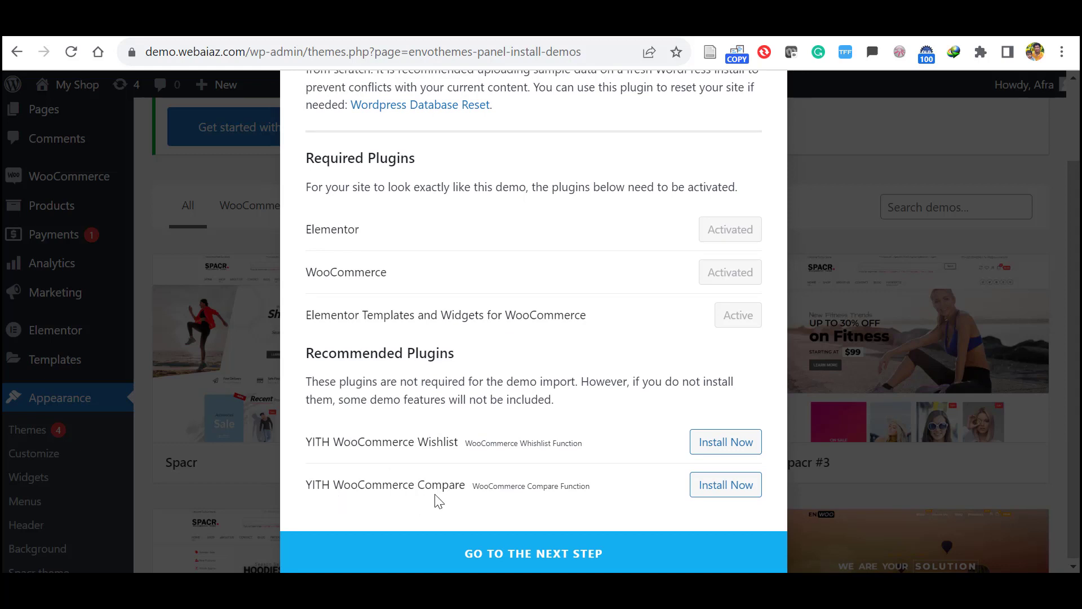
mouse_move(725, 442)
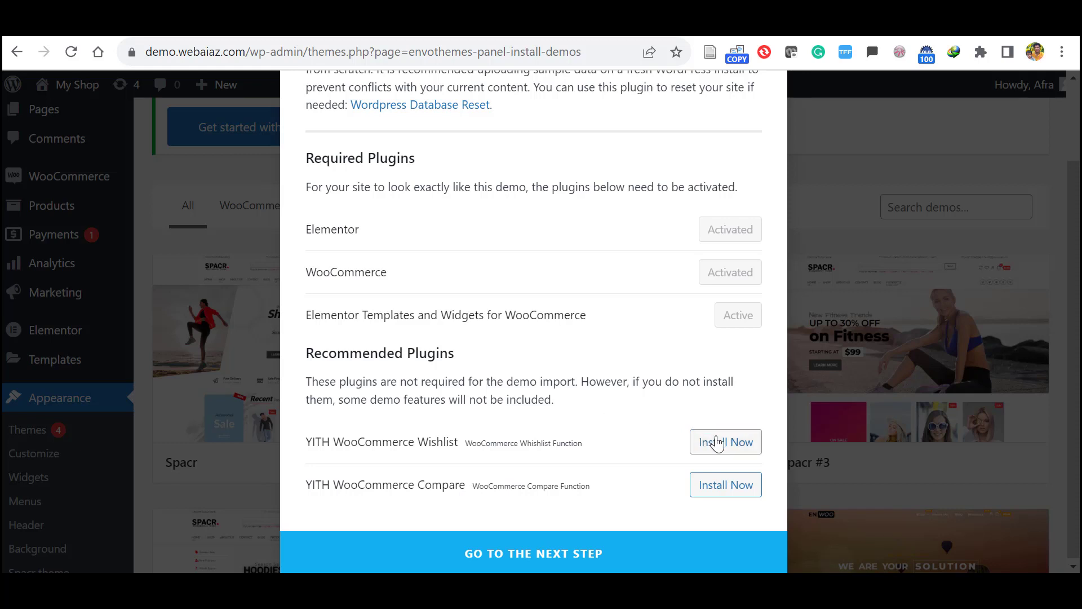
left_click(725, 483)
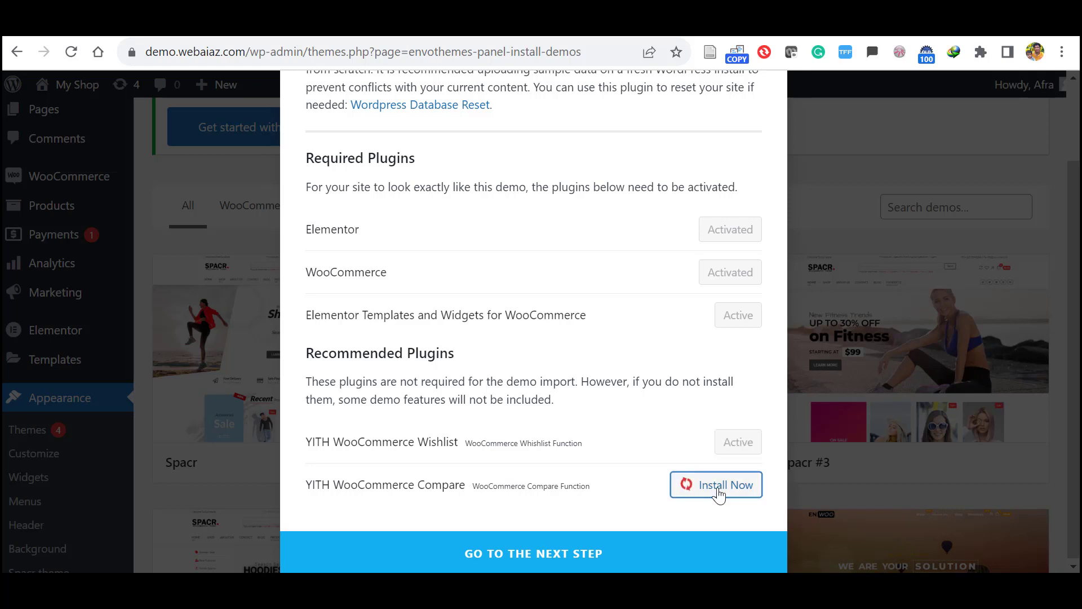
left_click(716, 483)
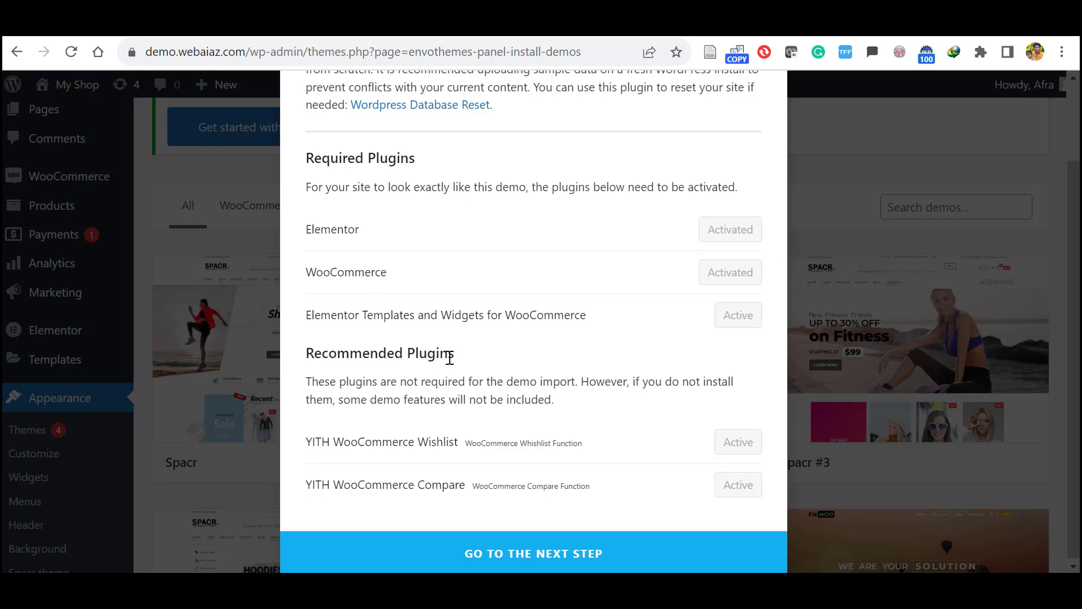
mouse_move(406, 442)
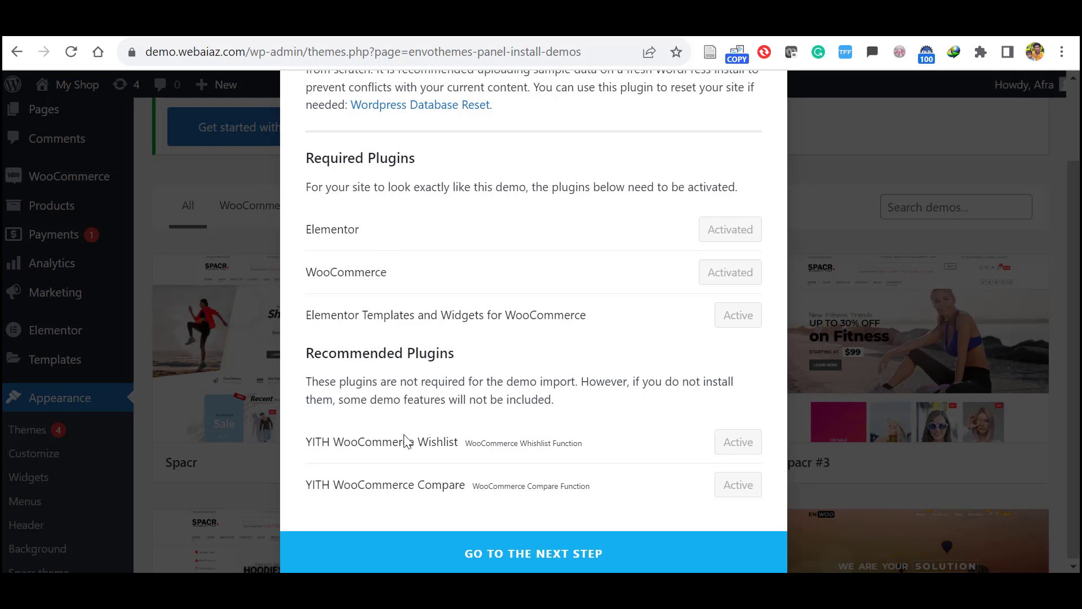
Step: Import the Spacr demo with XML data, customizer settings and widgets all included
left_click(533, 553)
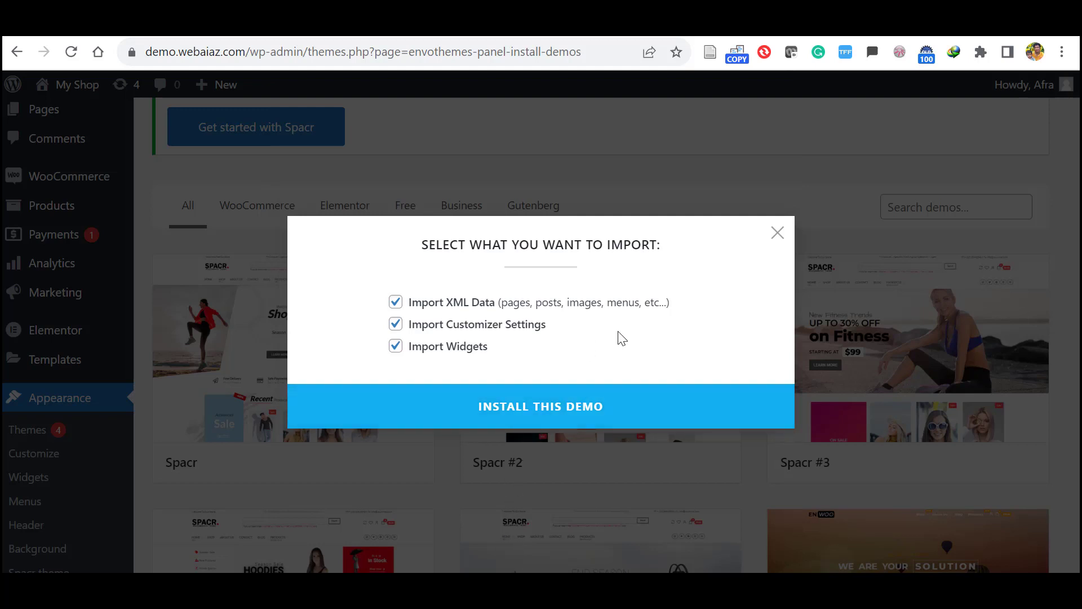
mouse_move(576, 263)
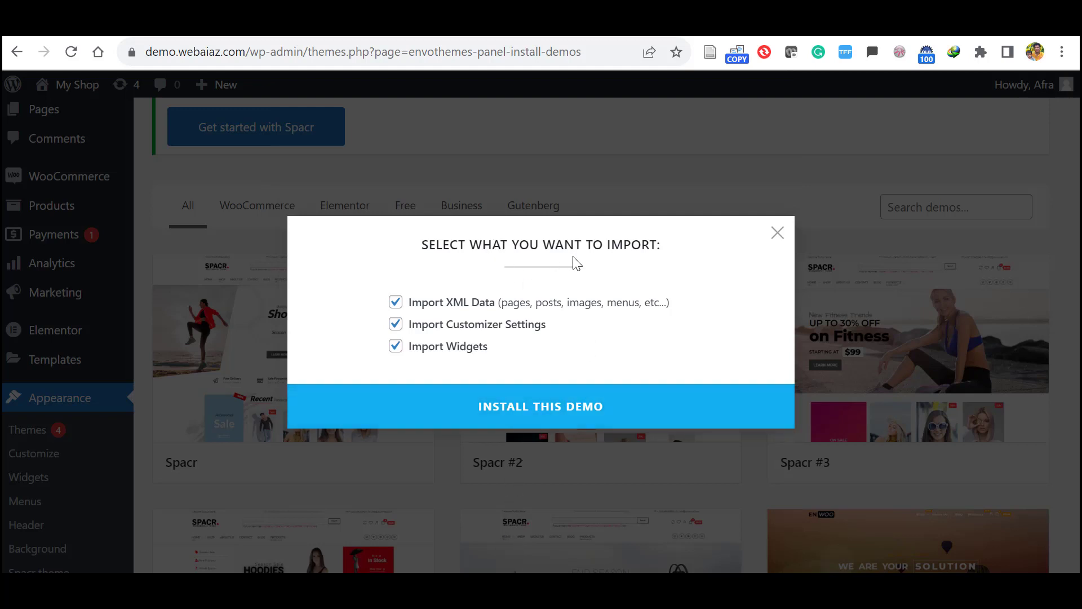
mouse_move(401, 286)
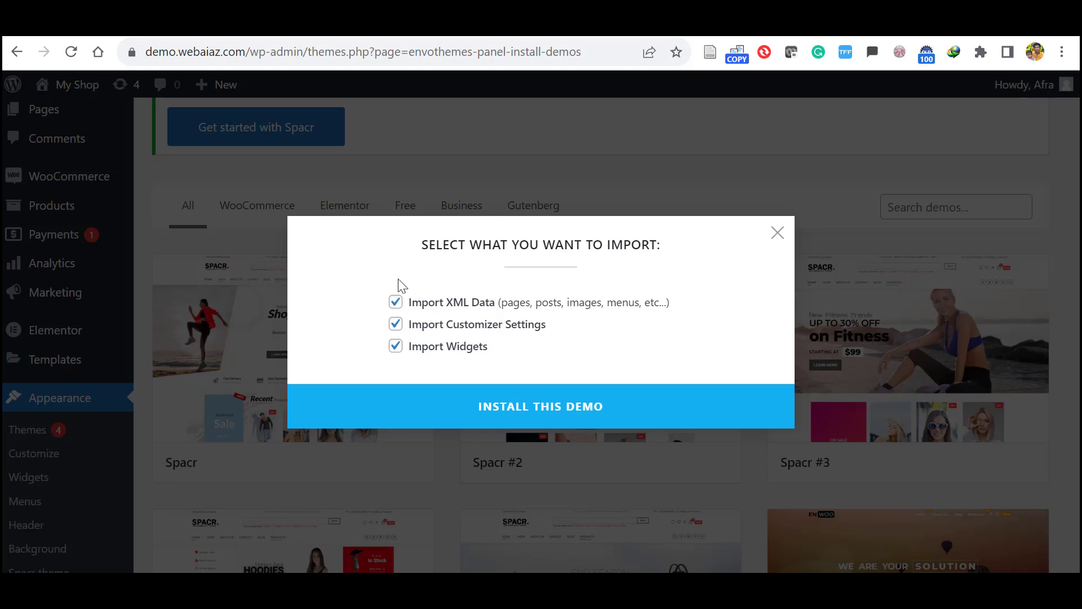
mouse_move(370, 344)
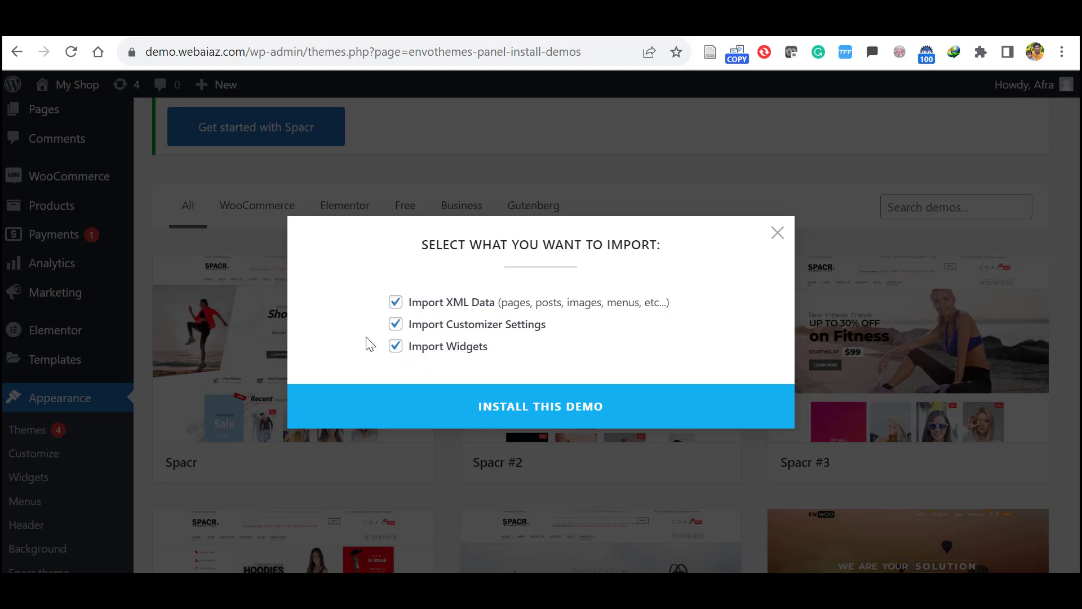
mouse_move(469, 414)
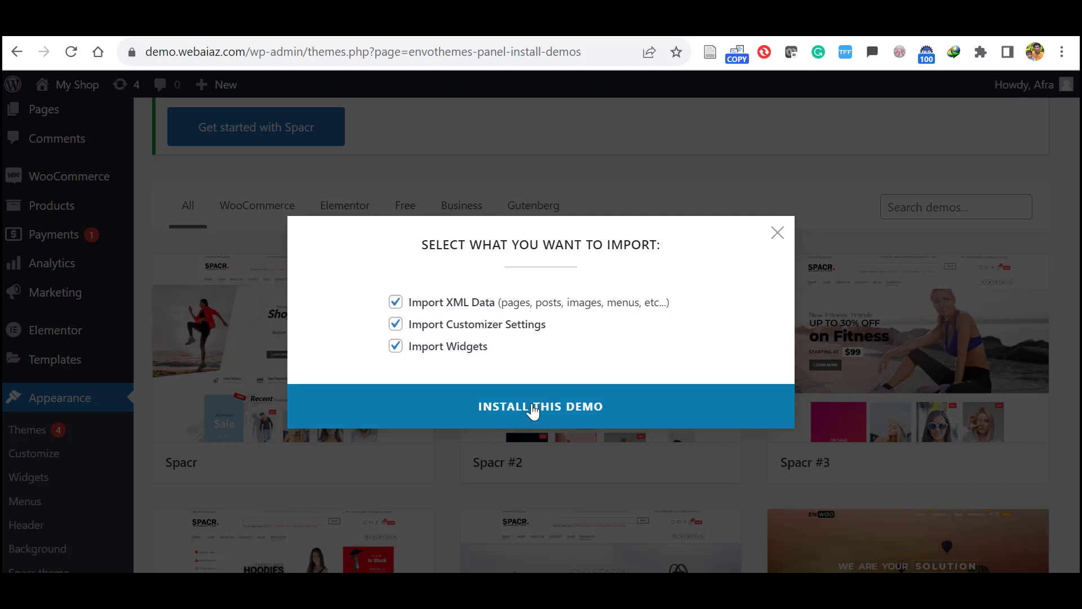
left_click(540, 406)
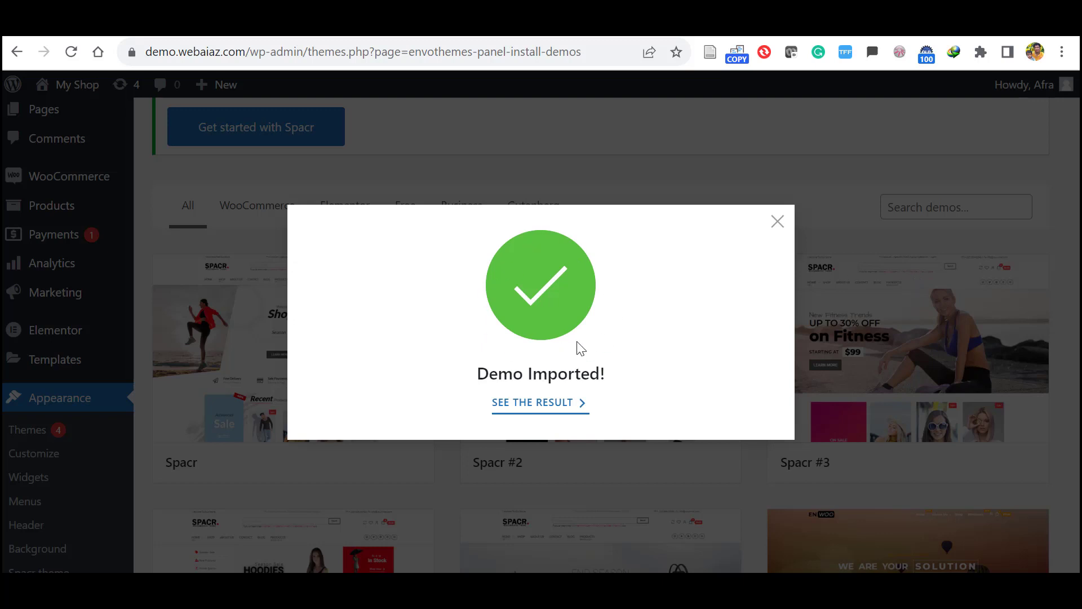
mouse_move(469, 412)
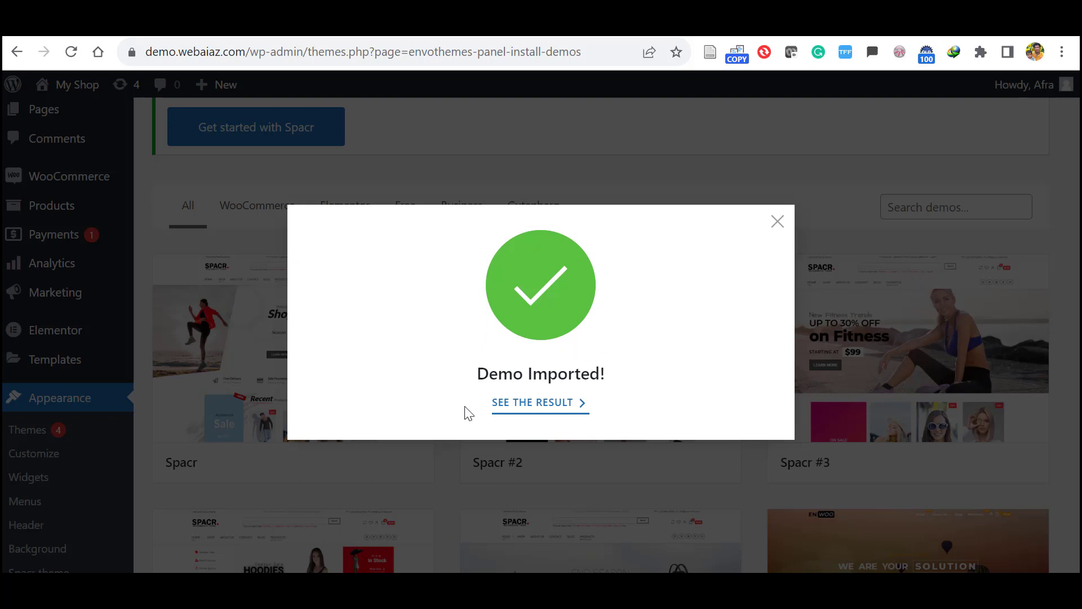
Step: View the imported storefront and its Single Shirt product page with the $20.00 sale price
left_click(540, 402)
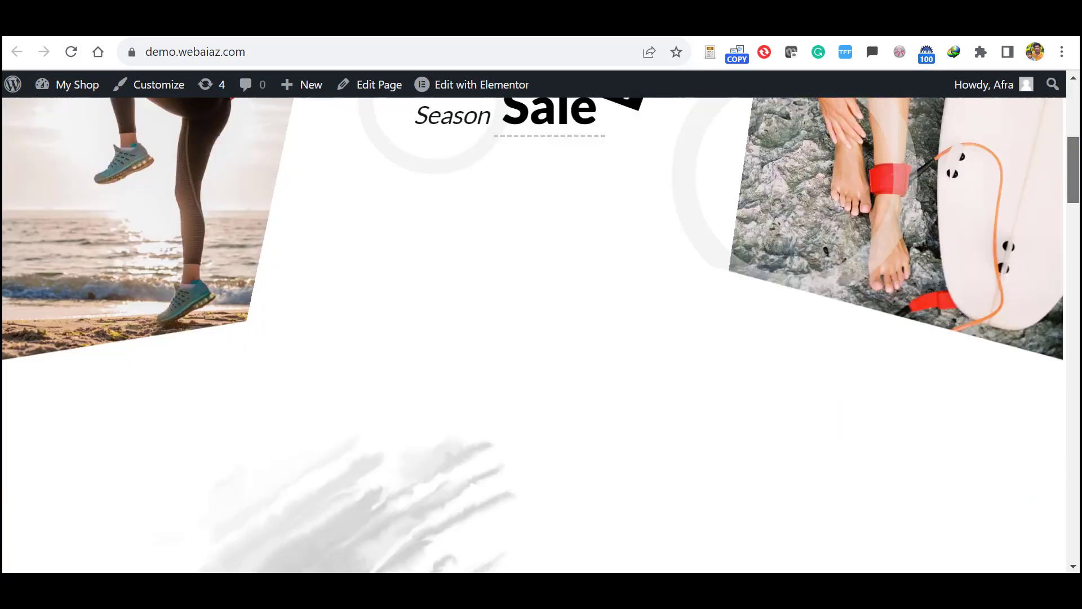
scroll("down", 3)
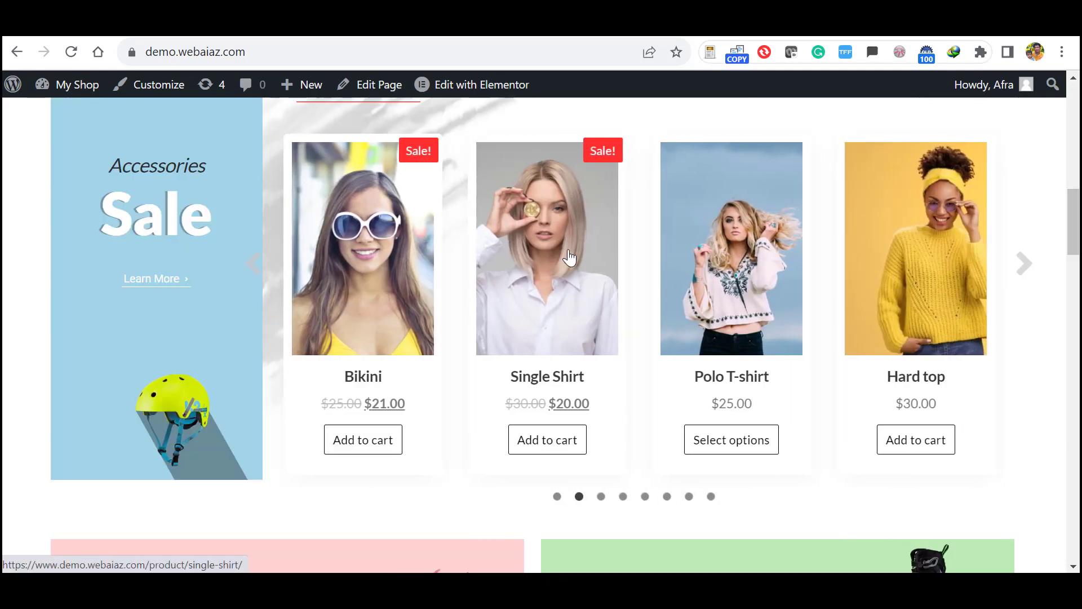
left_click(547, 248)
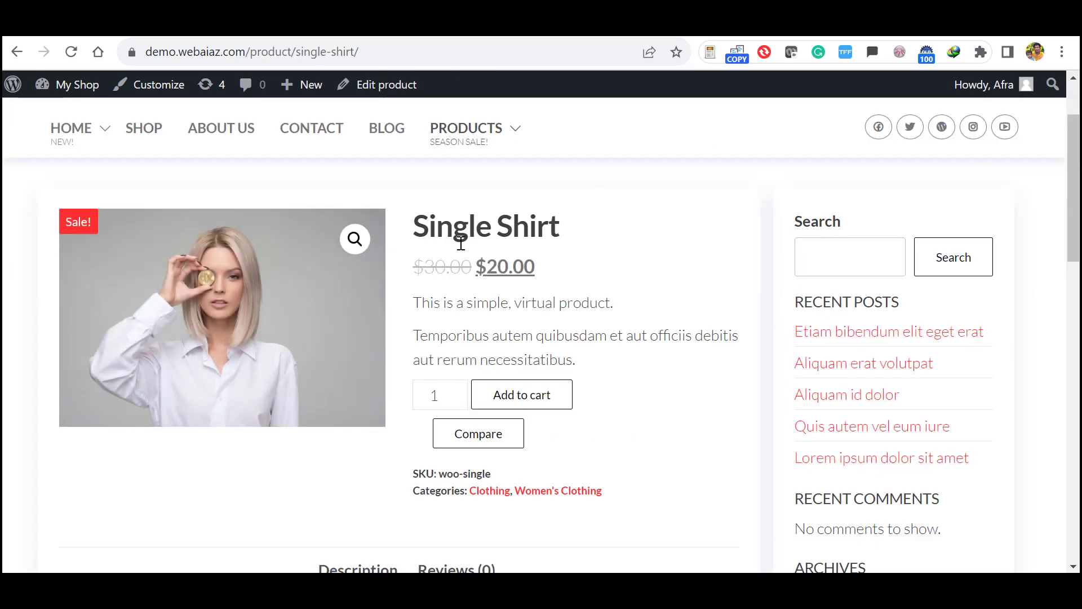
mouse_move(492, 333)
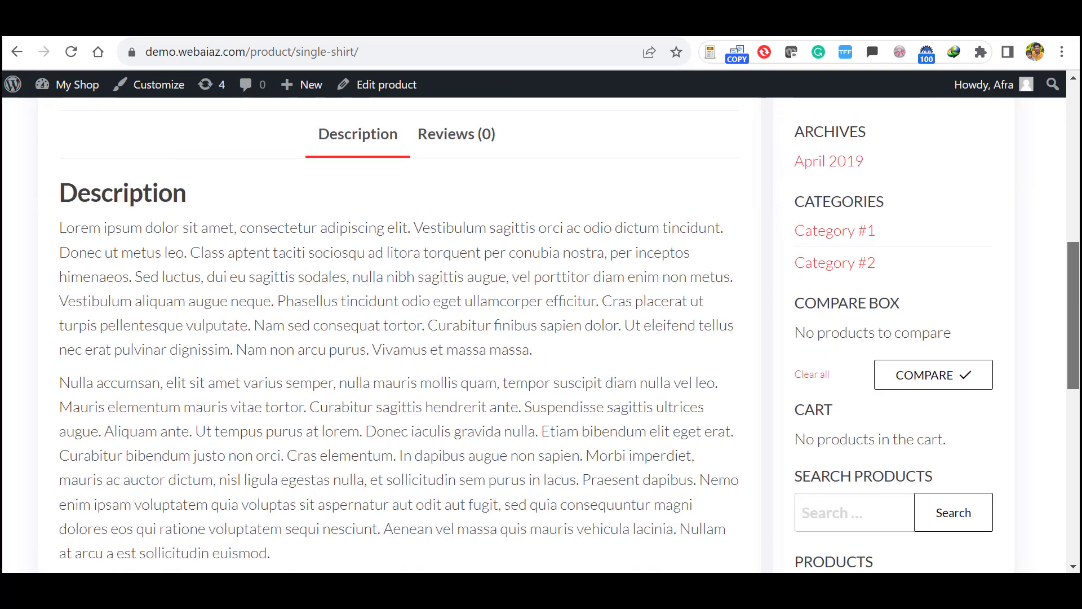
scroll("down", 3)
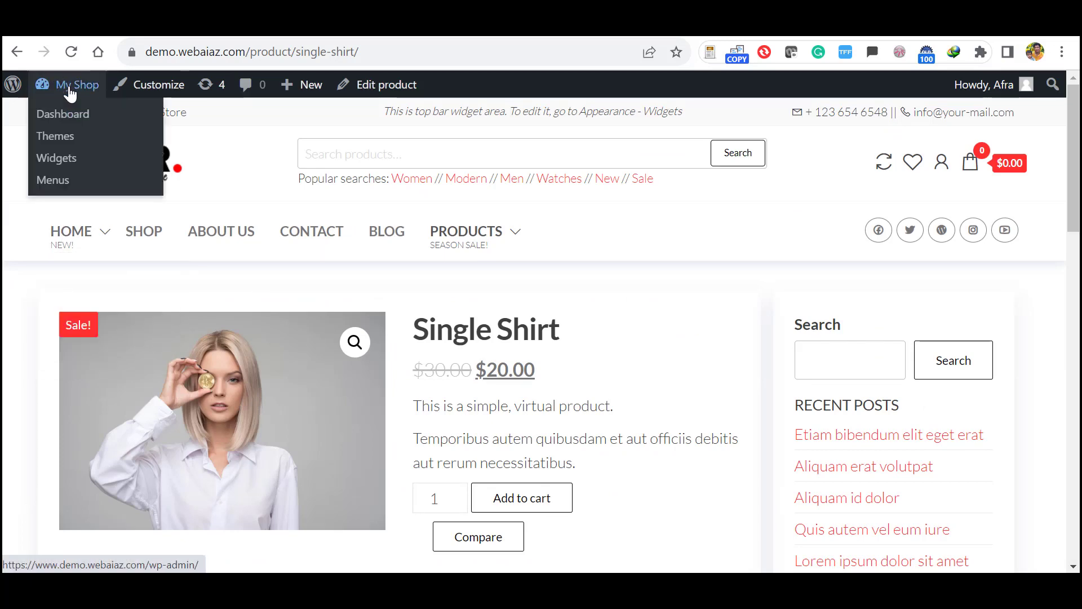
Step: Return to the dashboard and check the Main Menu structure under Appearance > Menus
left_click(63, 114)
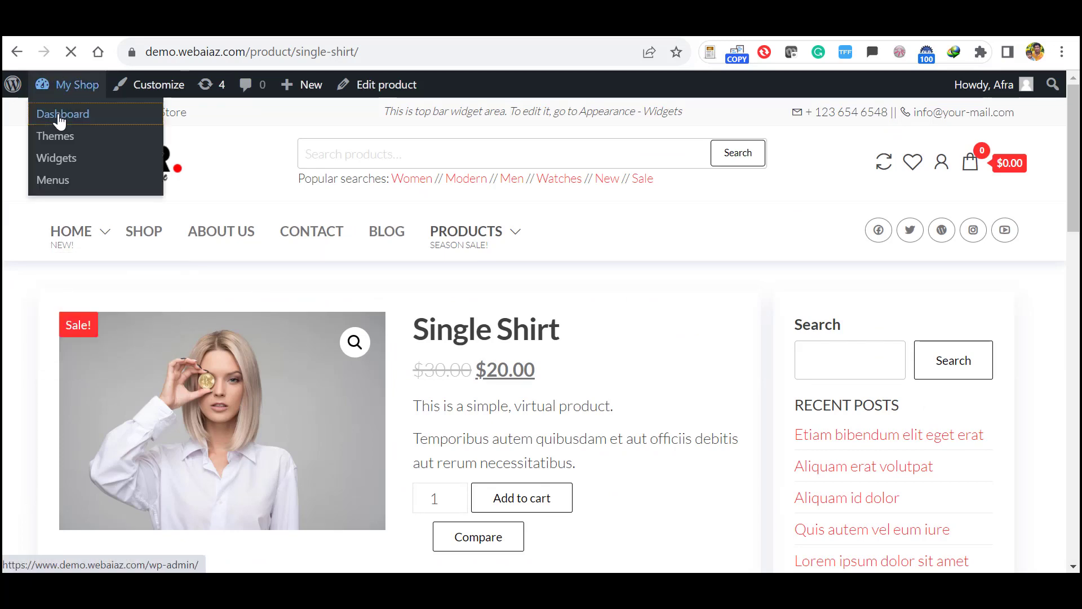
left_click(63, 114)
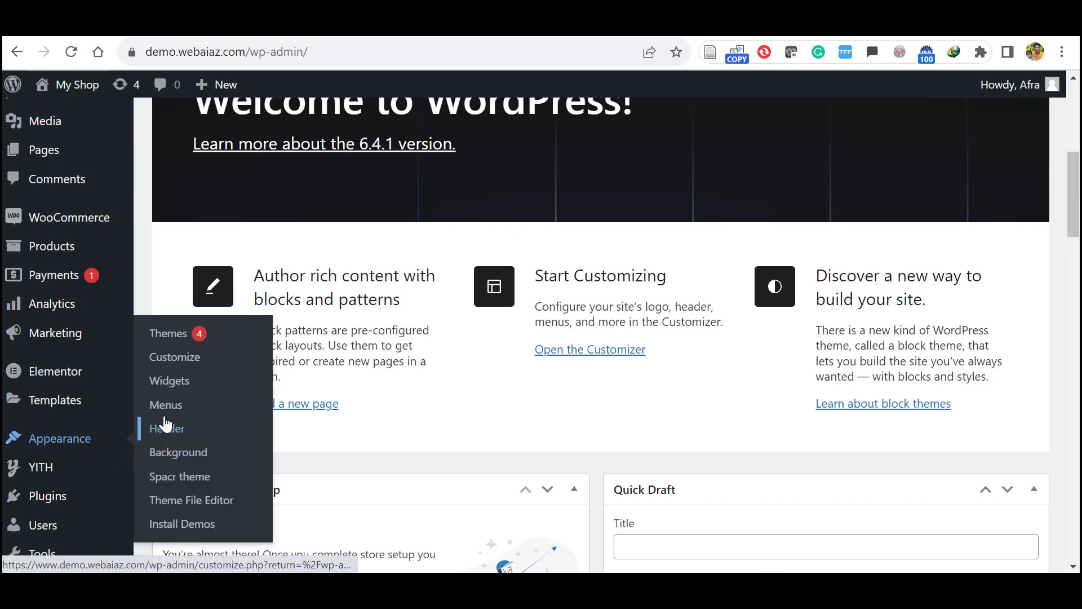
left_click(165, 404)
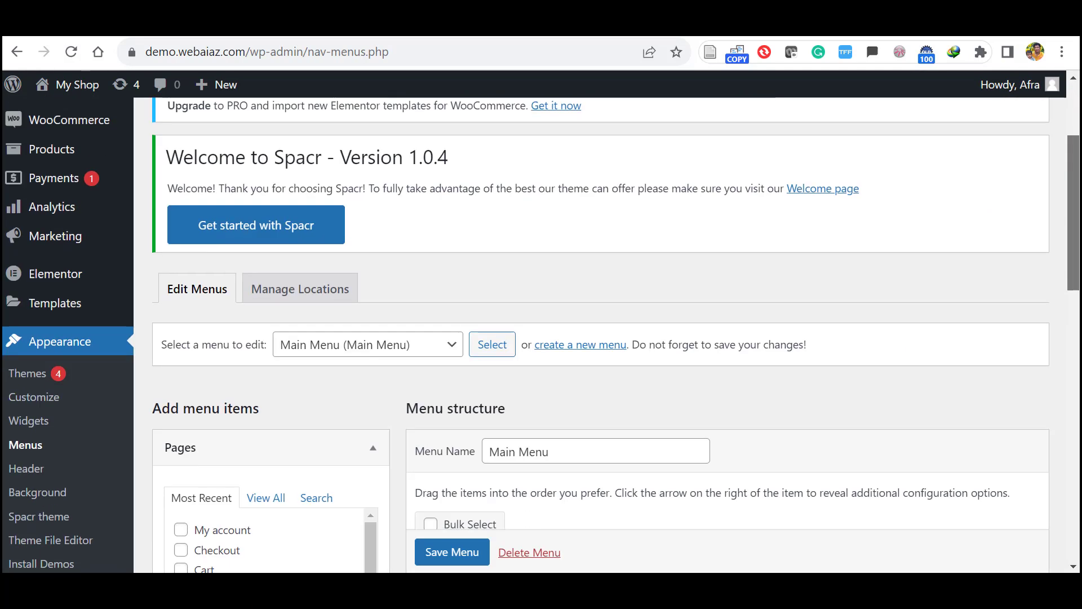
scroll("down", 3)
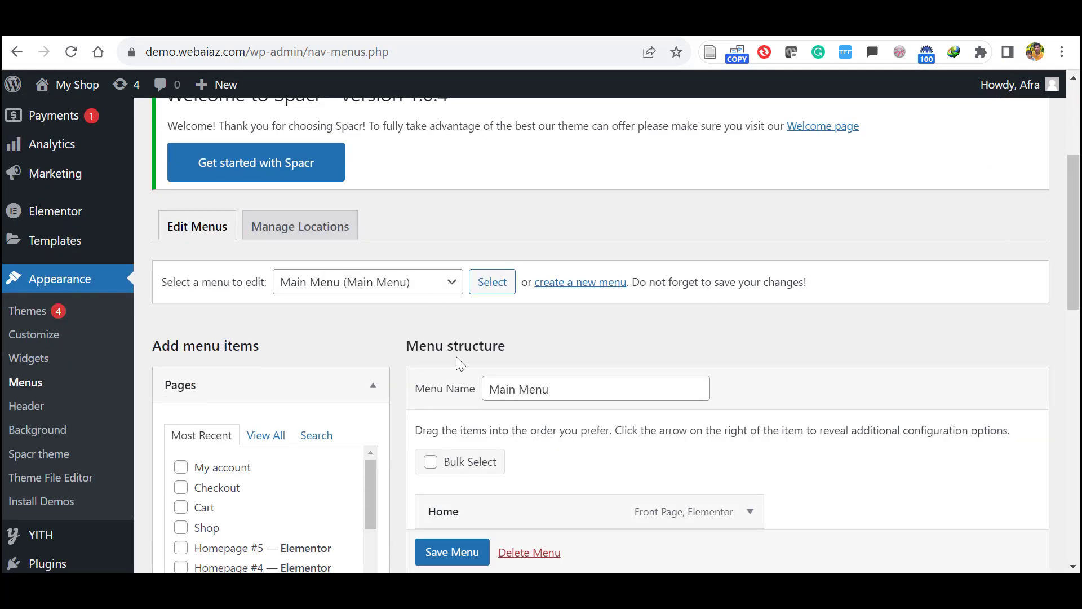
scroll("down", 3)
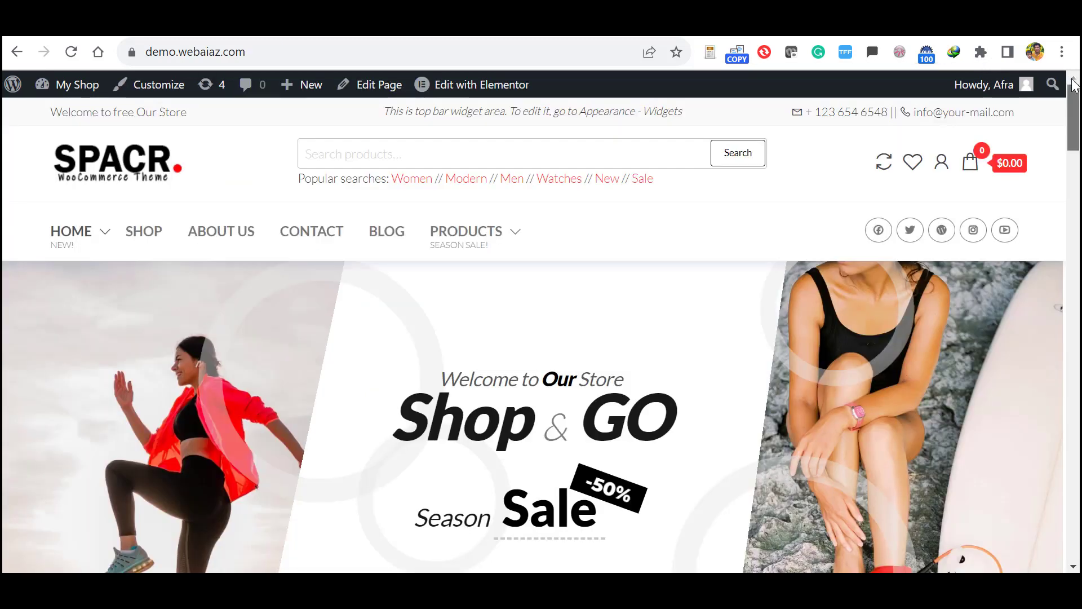
Step: Scroll the Spacr homepage past the Shop & GO banner to the Recent Products carousel
scroll("down", 3)
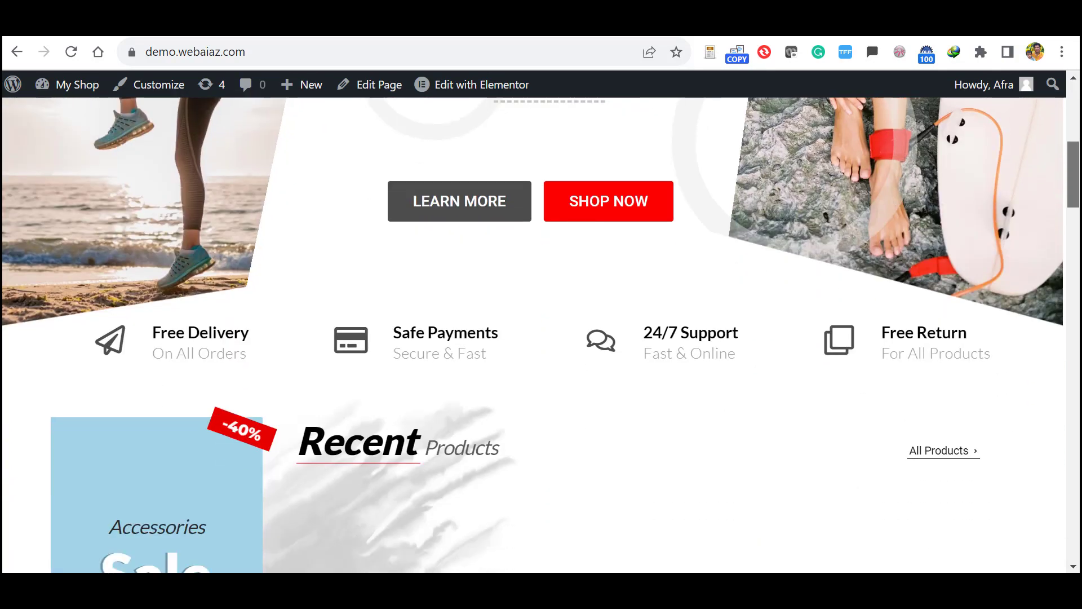
scroll("down", 3)
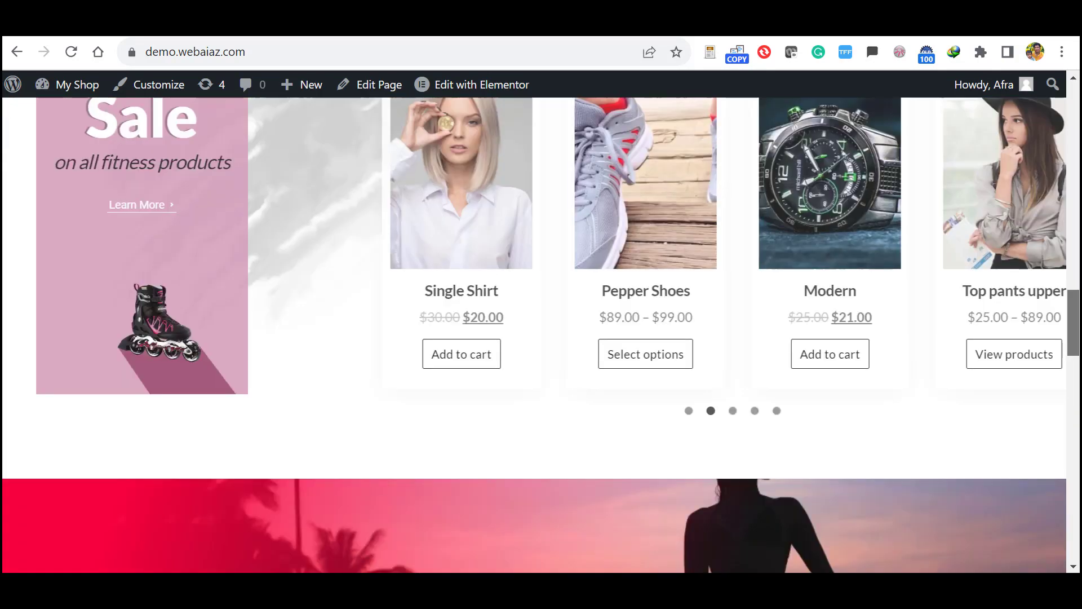